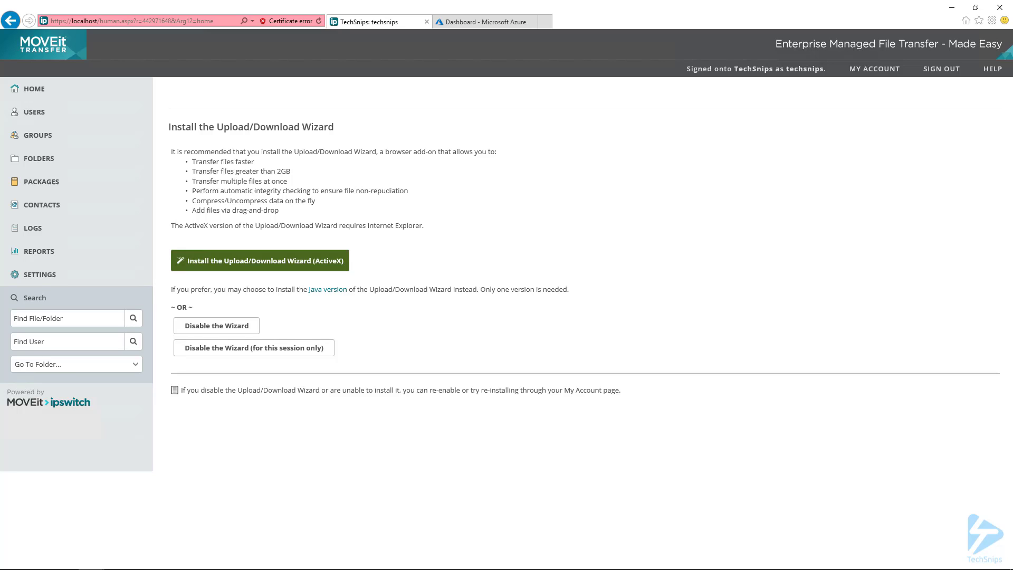
mouse_move(274, 440)
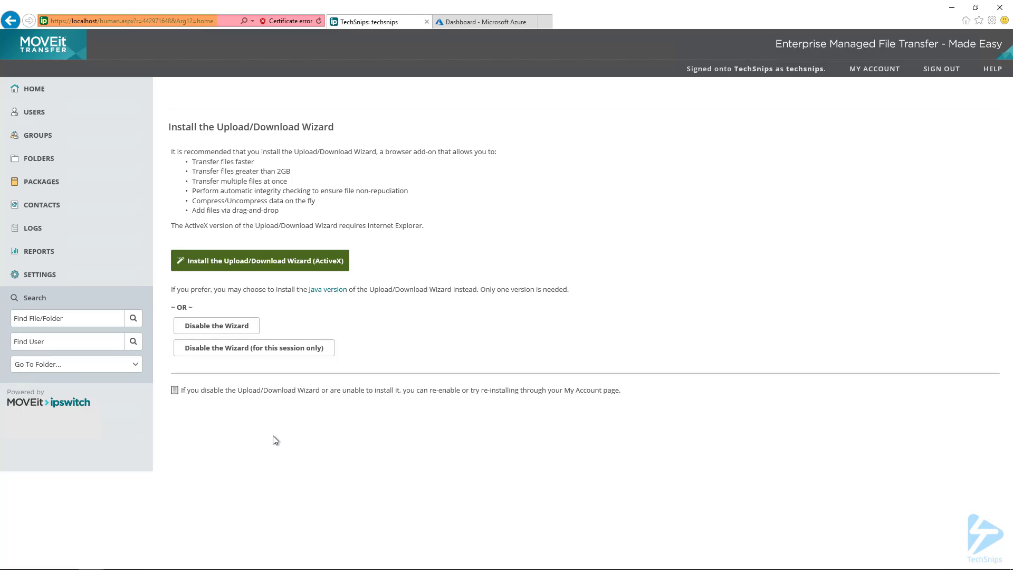
Go to Azure Active Directory's Enterprise applications list in the Azure tab.
left_click(483, 21)
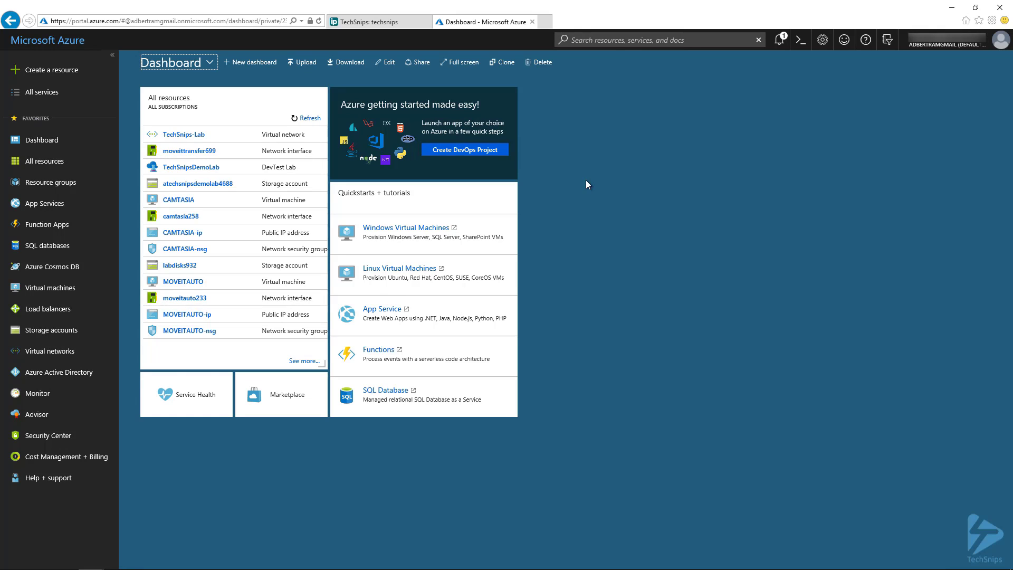
mouse_move(58, 372)
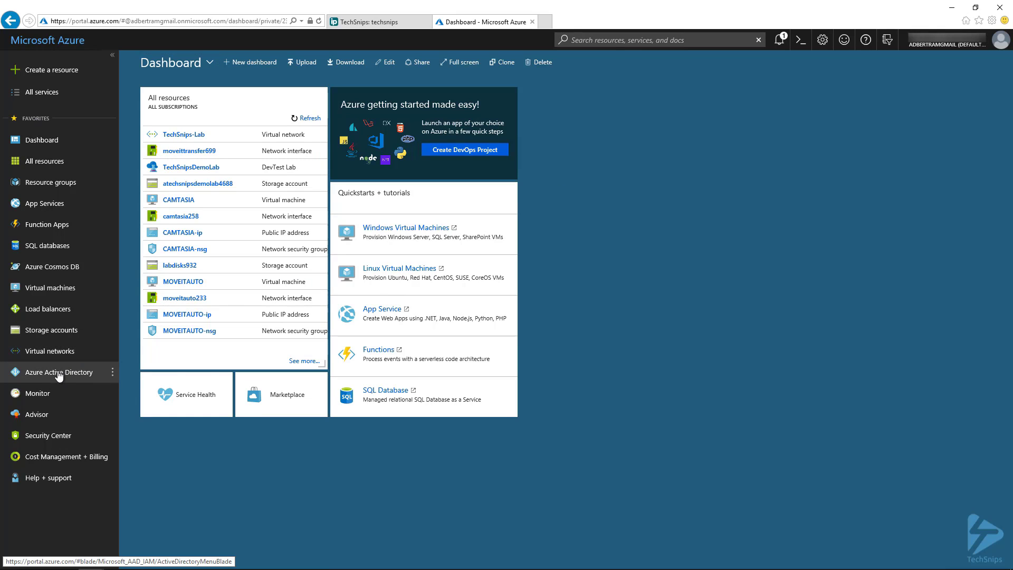
left_click(57, 372)
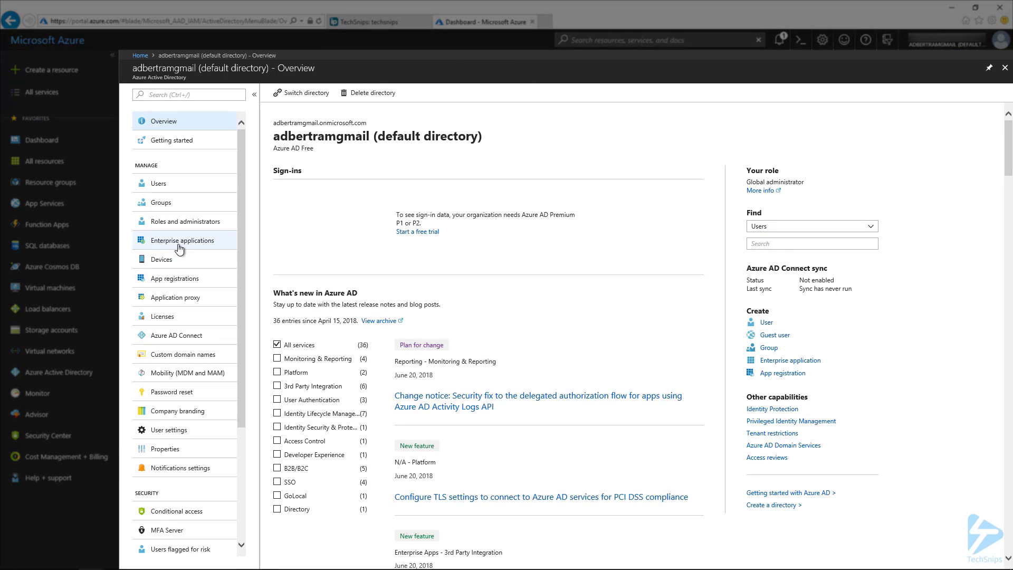
left_click(184, 240)
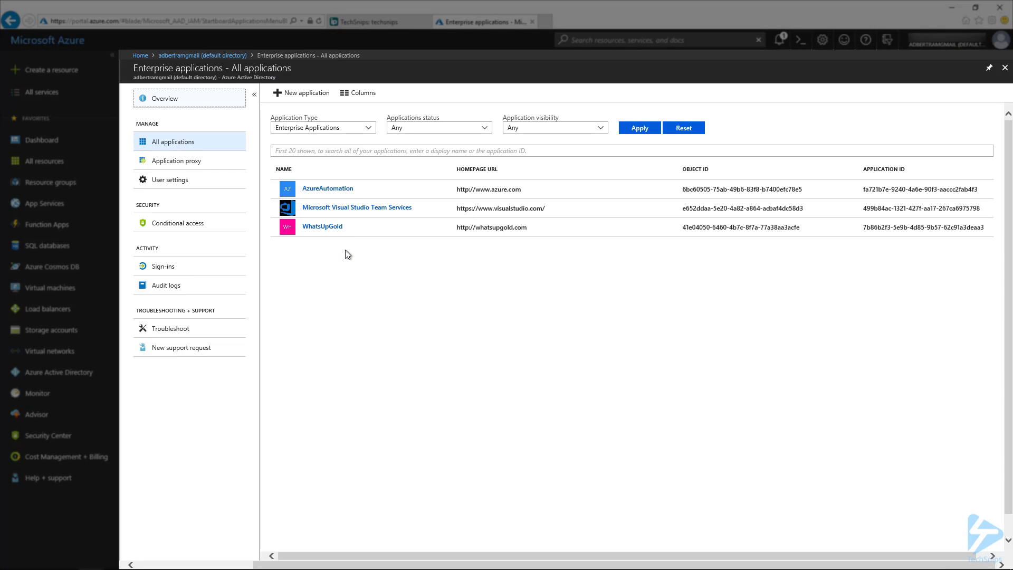
mouse_move(345, 256)
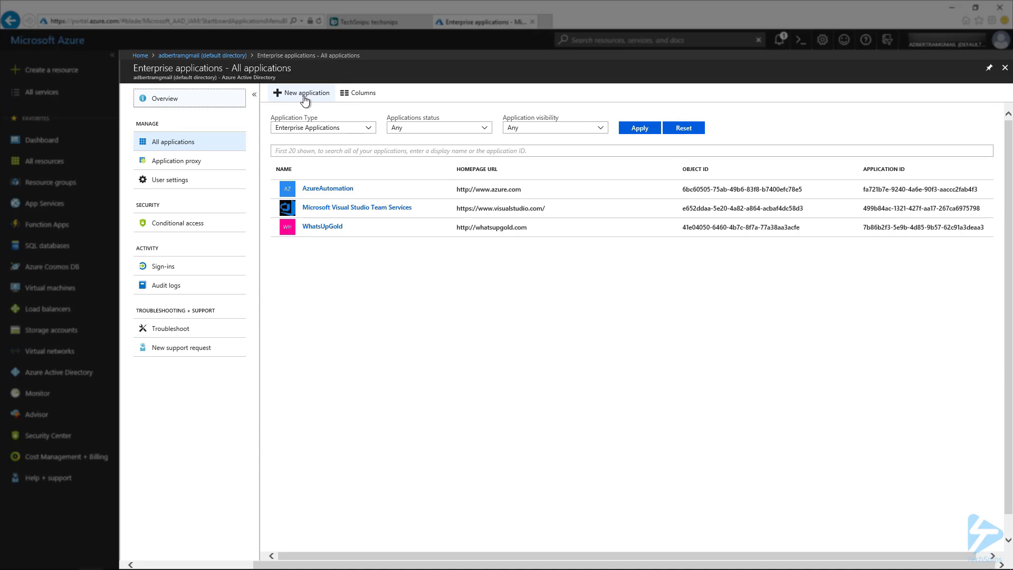
Search the gallery for 'moveit' and add MOVEit Transfer - Azure AD integration.
left_click(302, 93)
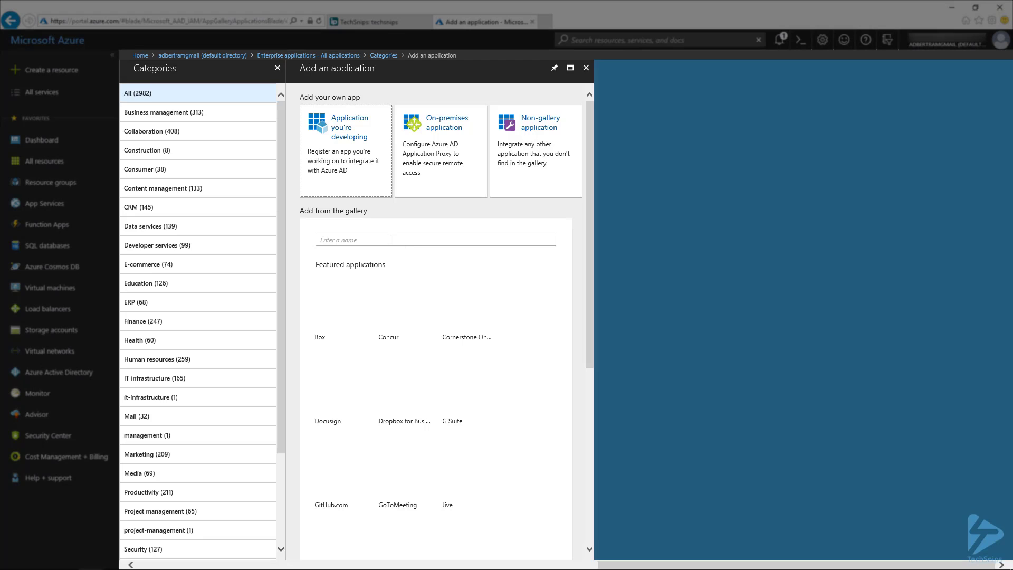
type("mov")
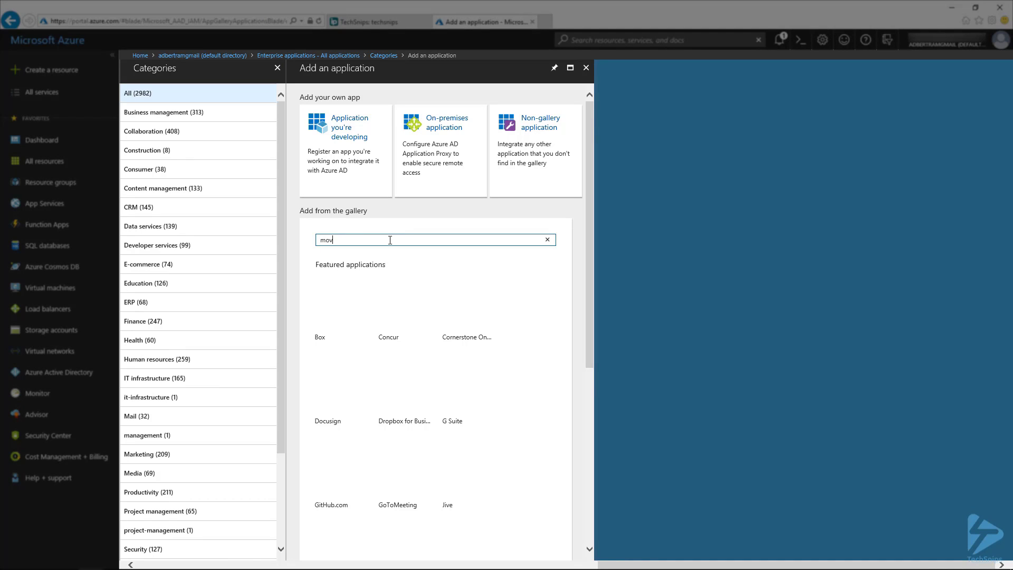
type("eit")
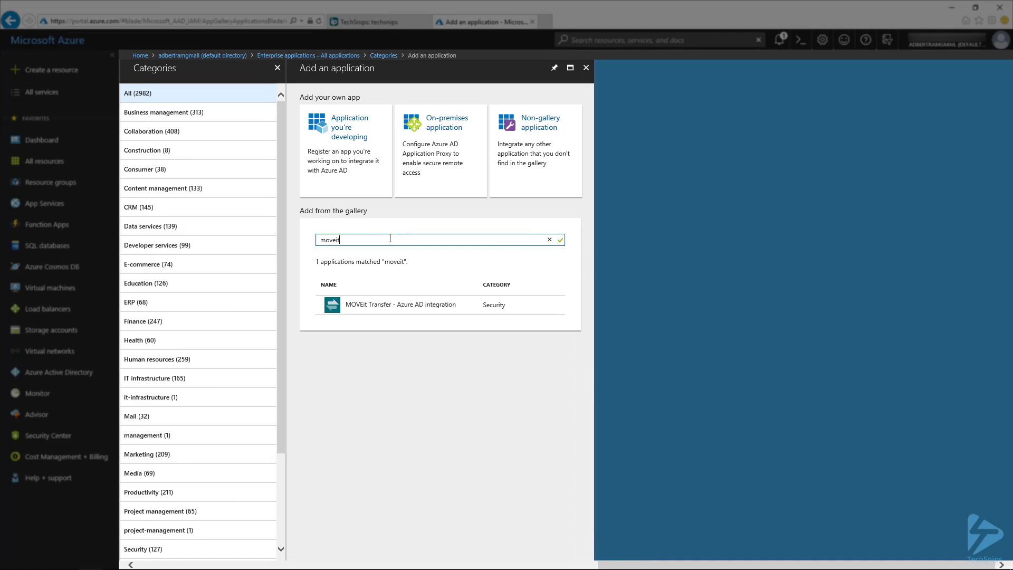
left_click(399, 305)
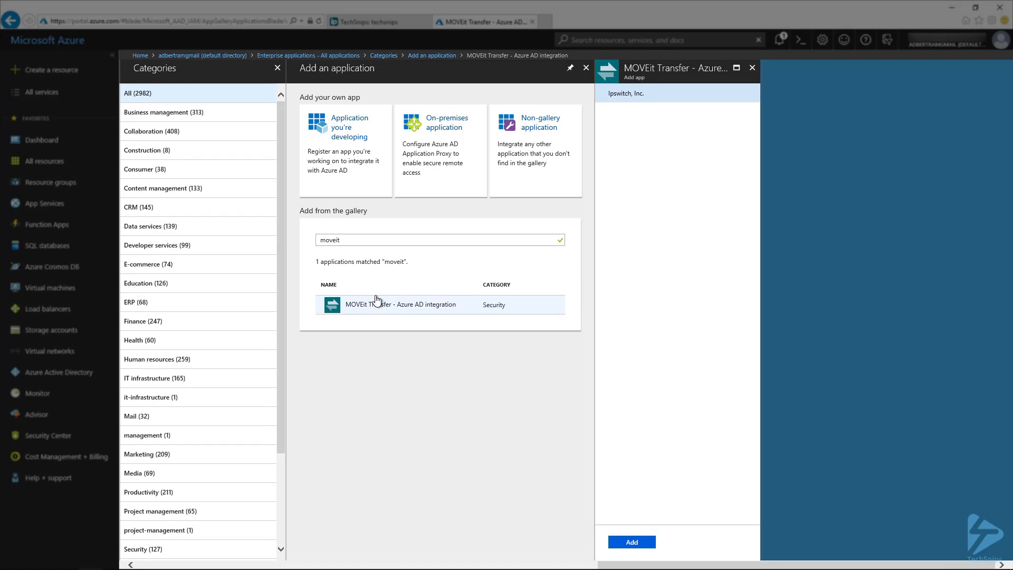
left_click(400, 305)
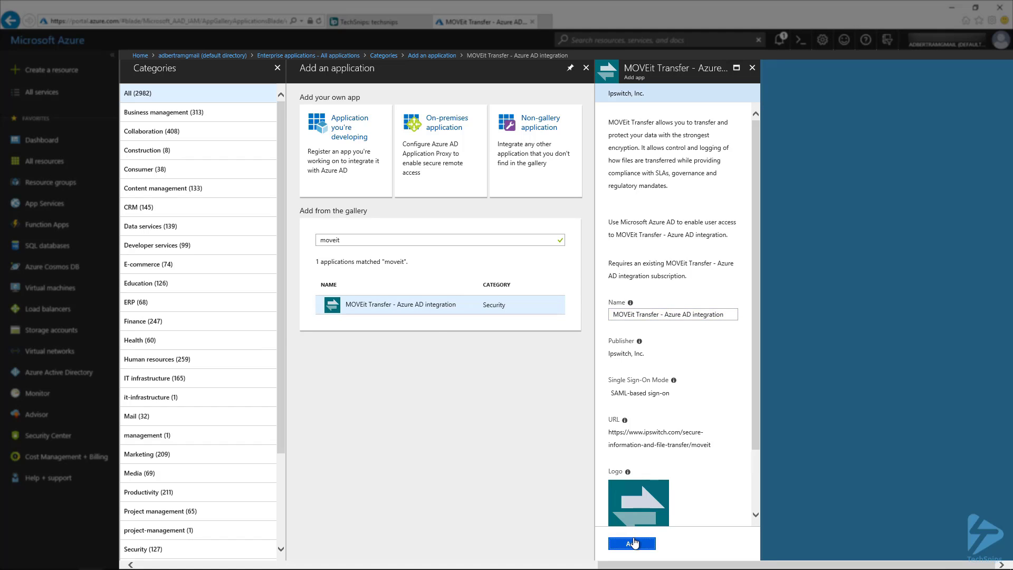
left_click(631, 543)
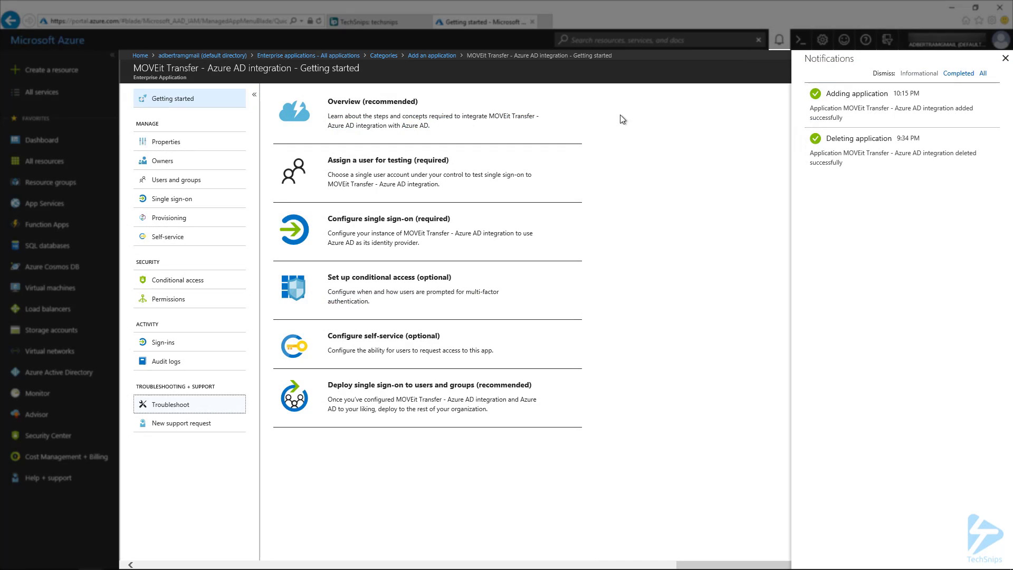
mouse_move(593, 133)
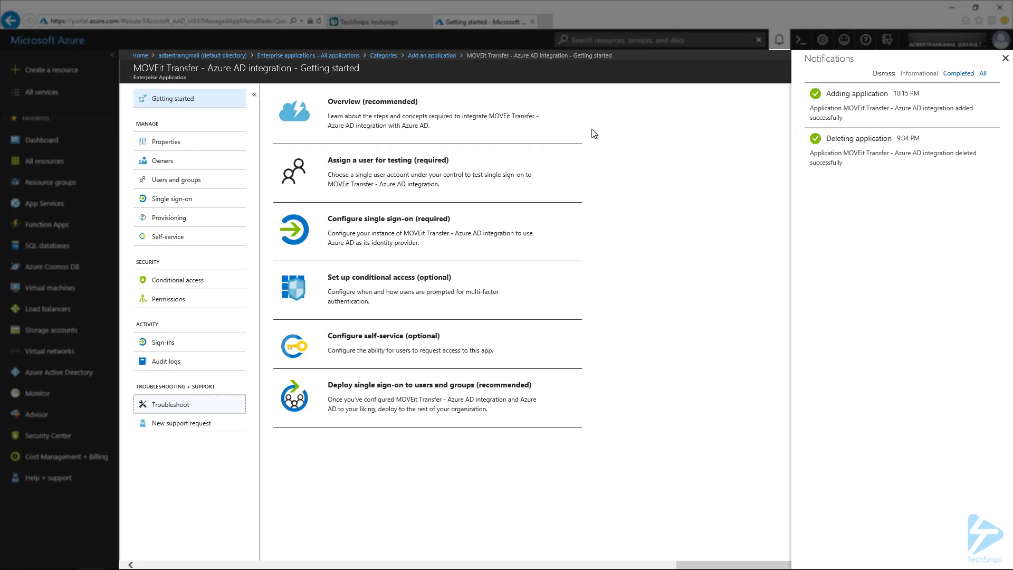
mouse_move(188, 199)
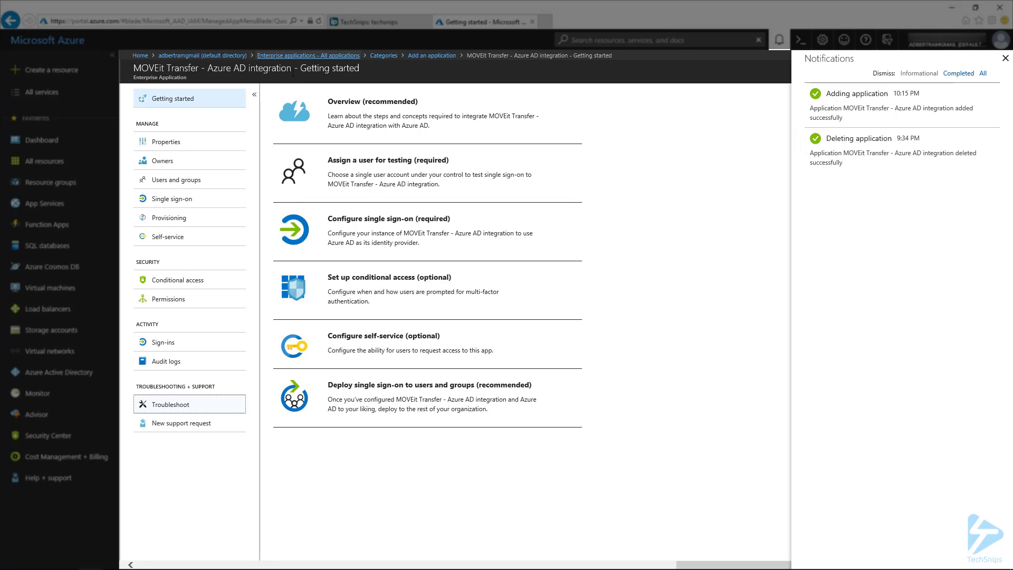
Return to All applications and open MOVEit Transfer - Azure AD integration.
left_click(308, 55)
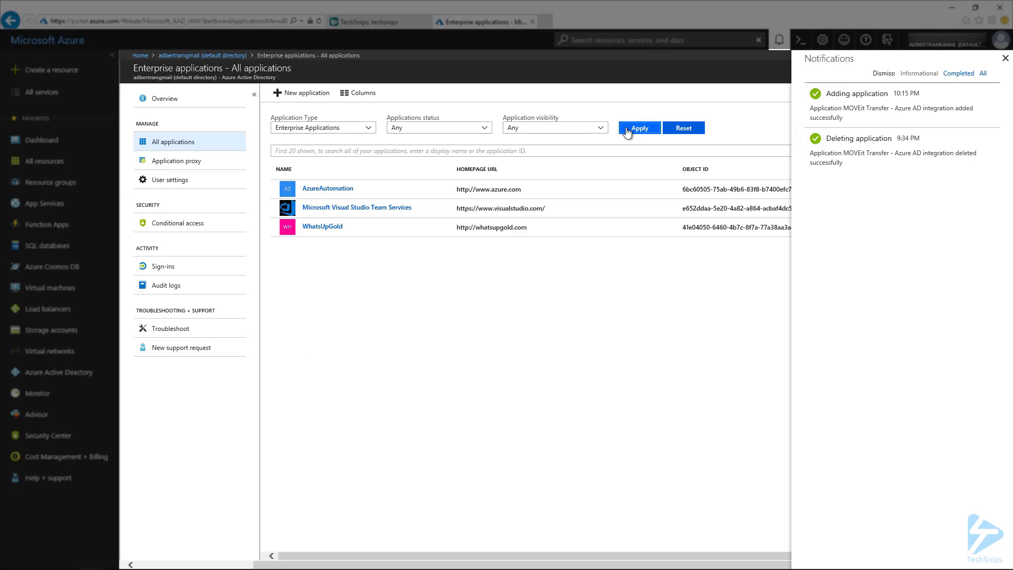
mouse_move(164, 98)
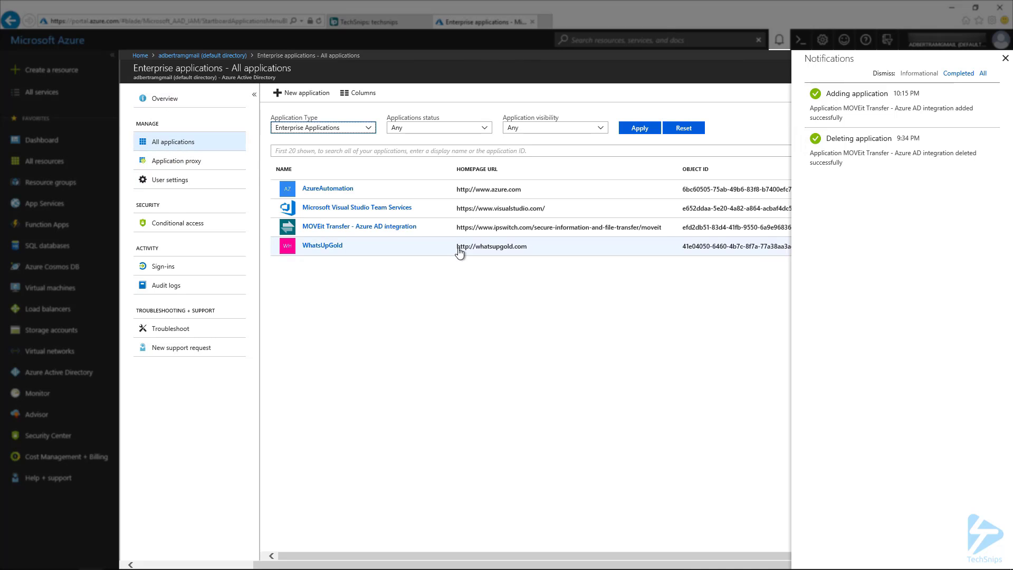
mouse_move(389, 233)
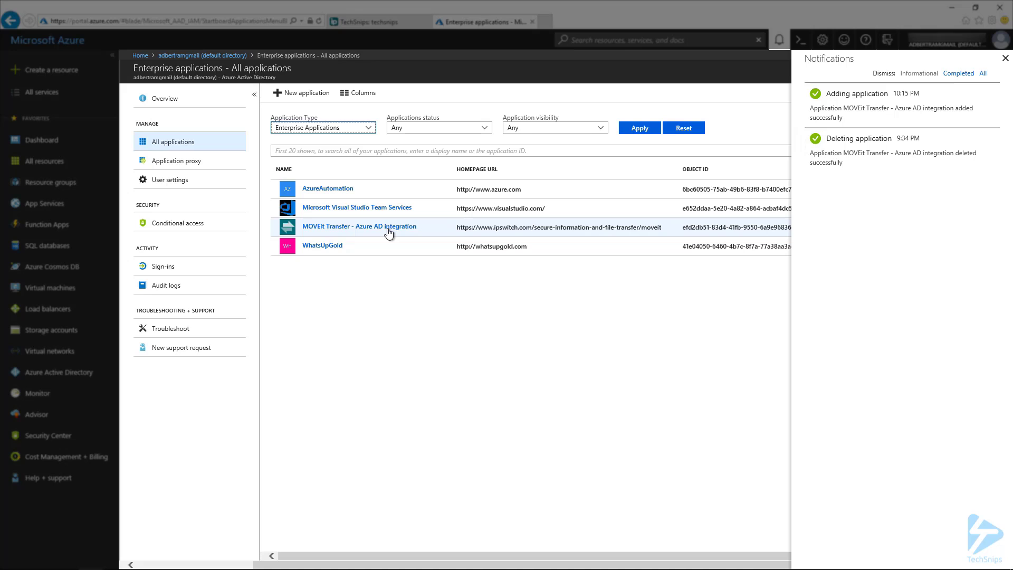
left_click(359, 226)
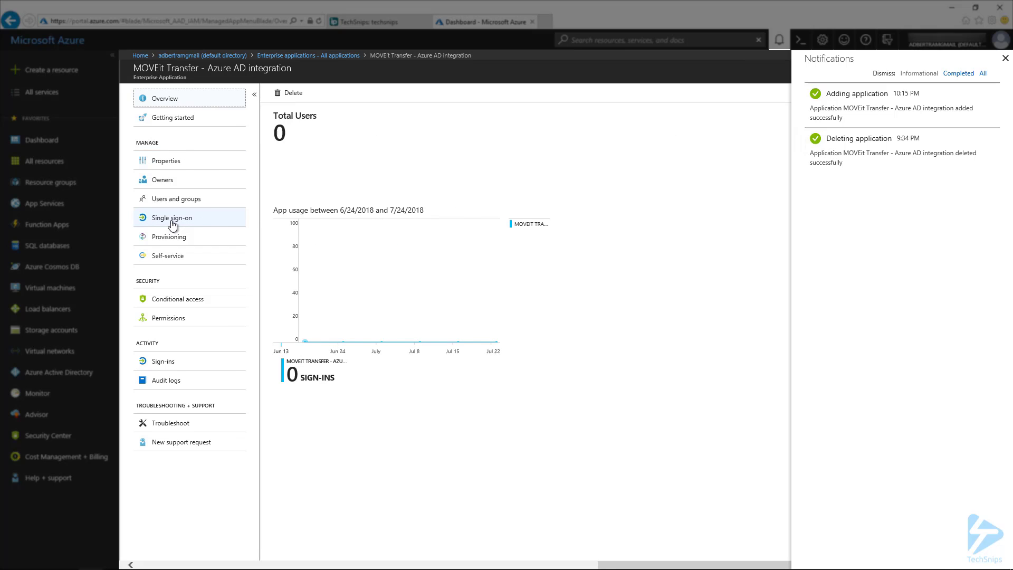
Switch the app's single sign-on mode to SAML-based sign-on.
left_click(172, 217)
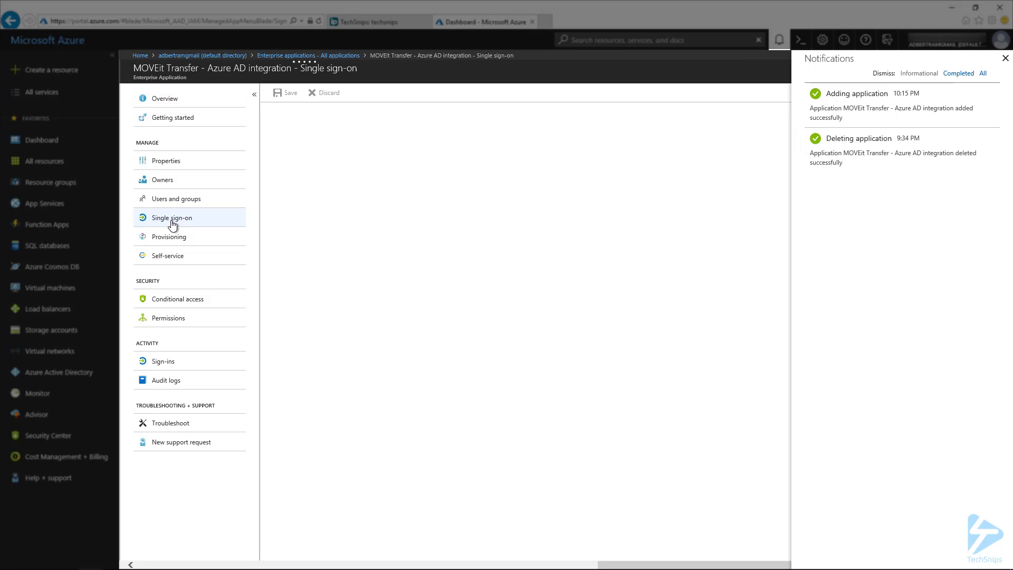
left_click(171, 217)
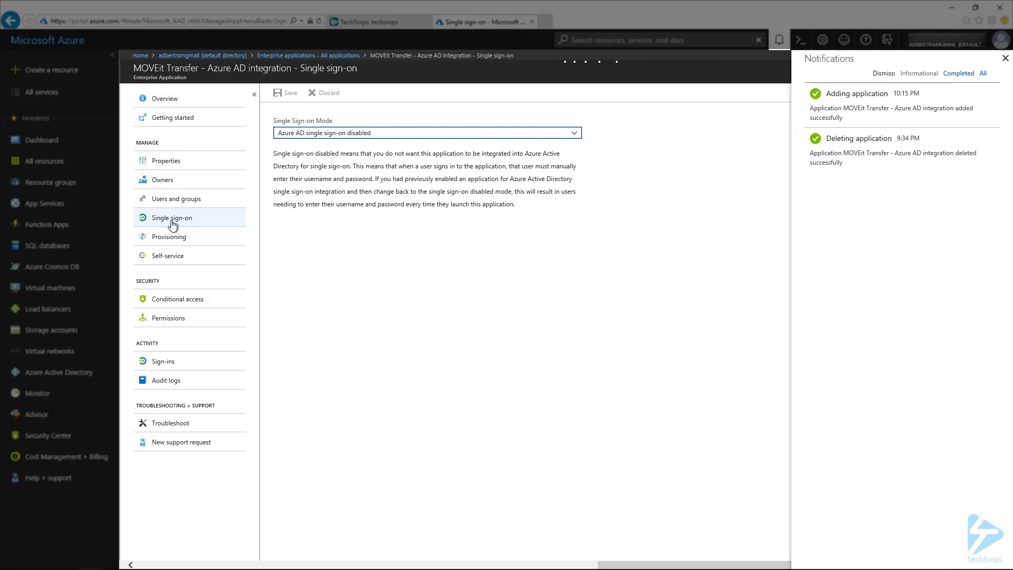
mouse_move(366, 155)
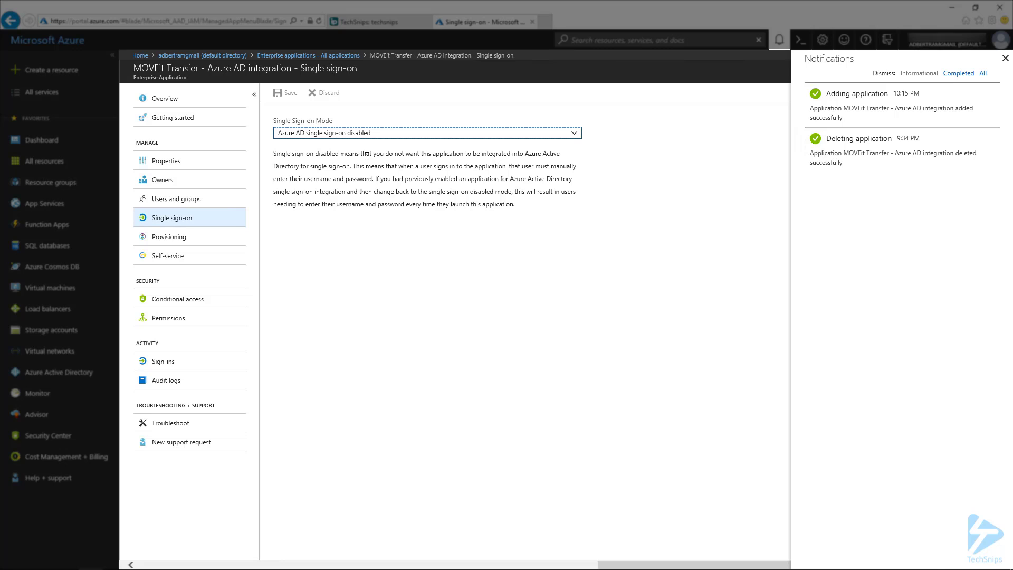
left_click(426, 132)
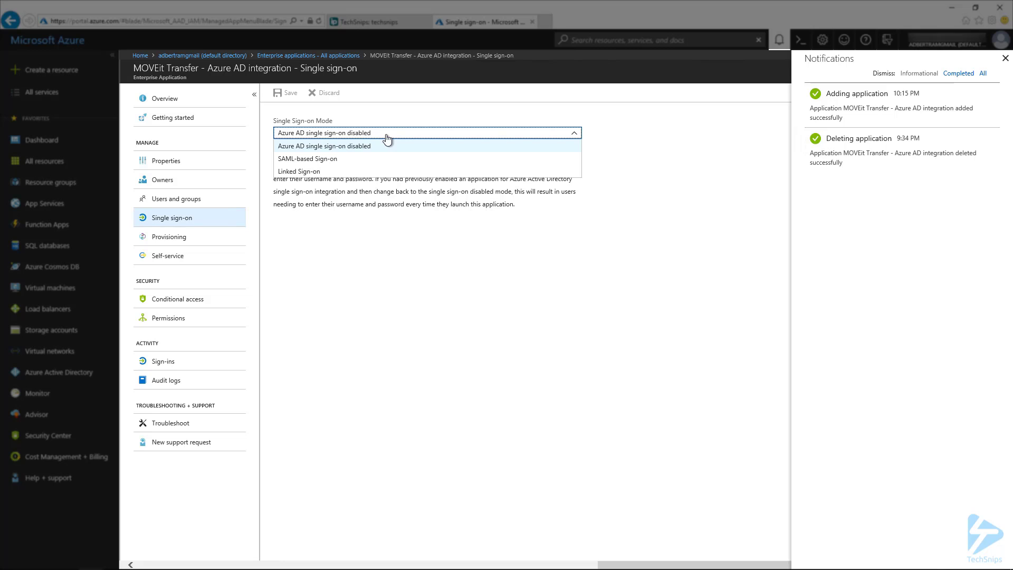
left_click(308, 158)
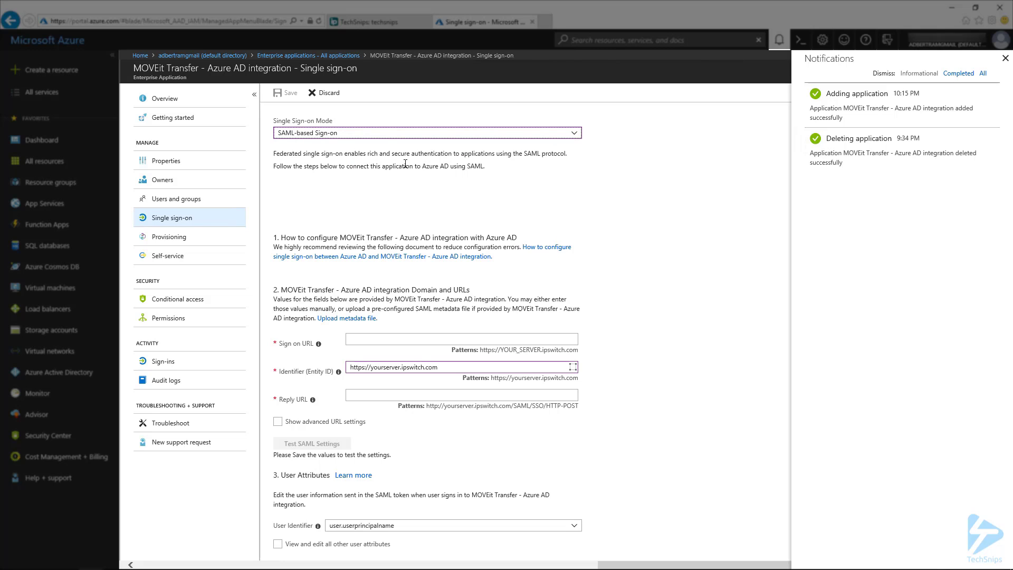
scroll("down", 3)
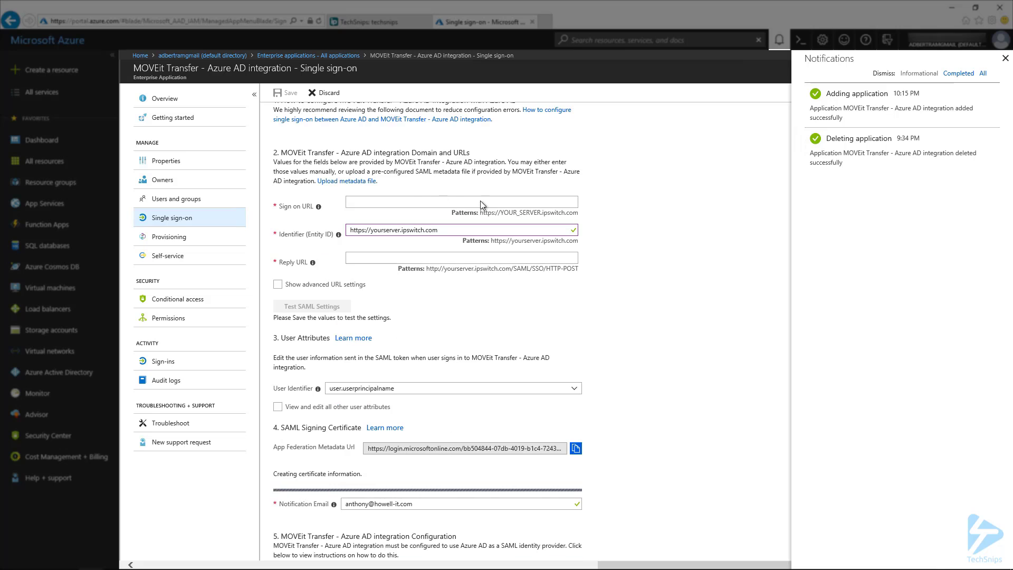
scroll("up", 3)
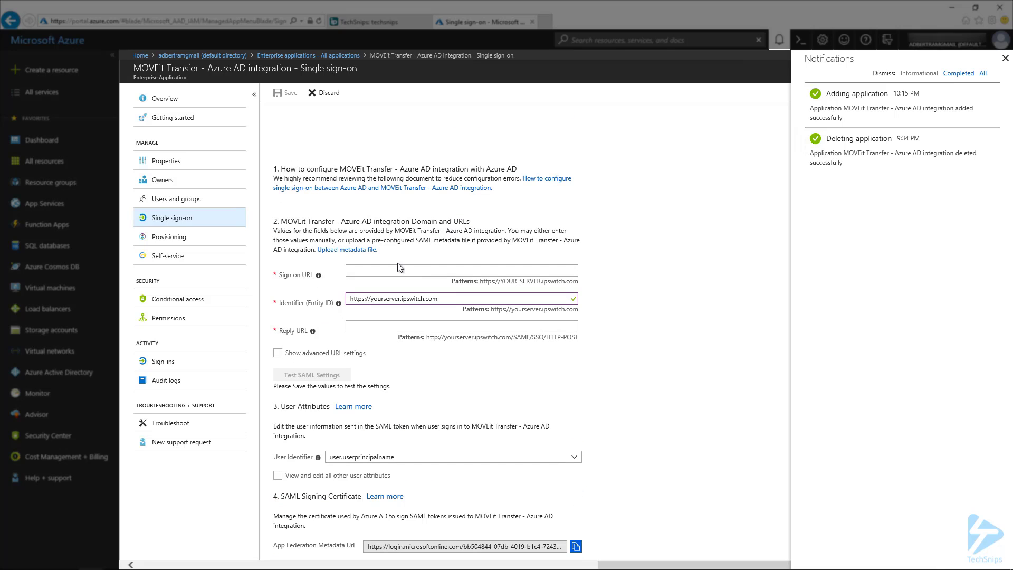
left_click(461, 270)
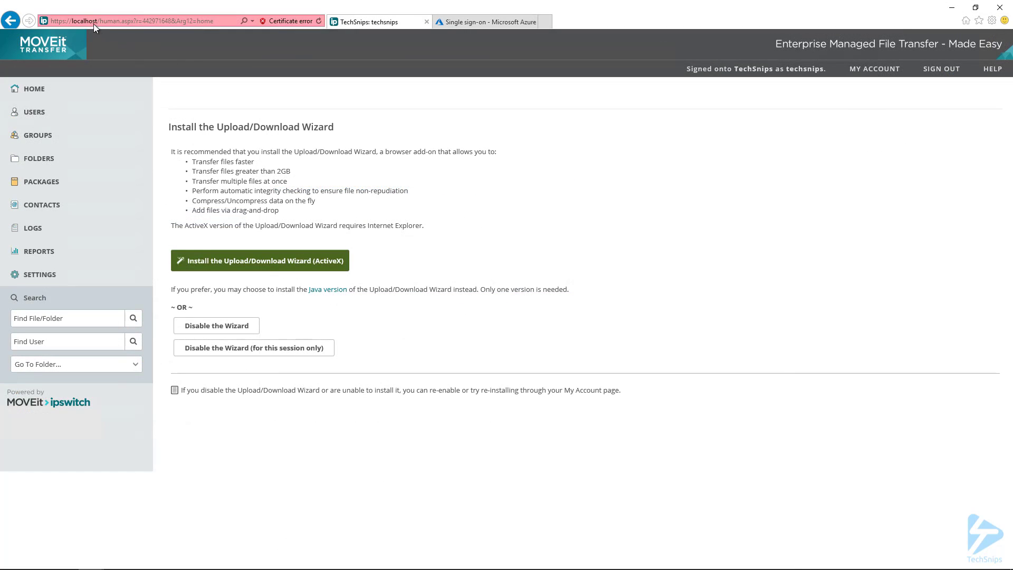
left_click(148, 21)
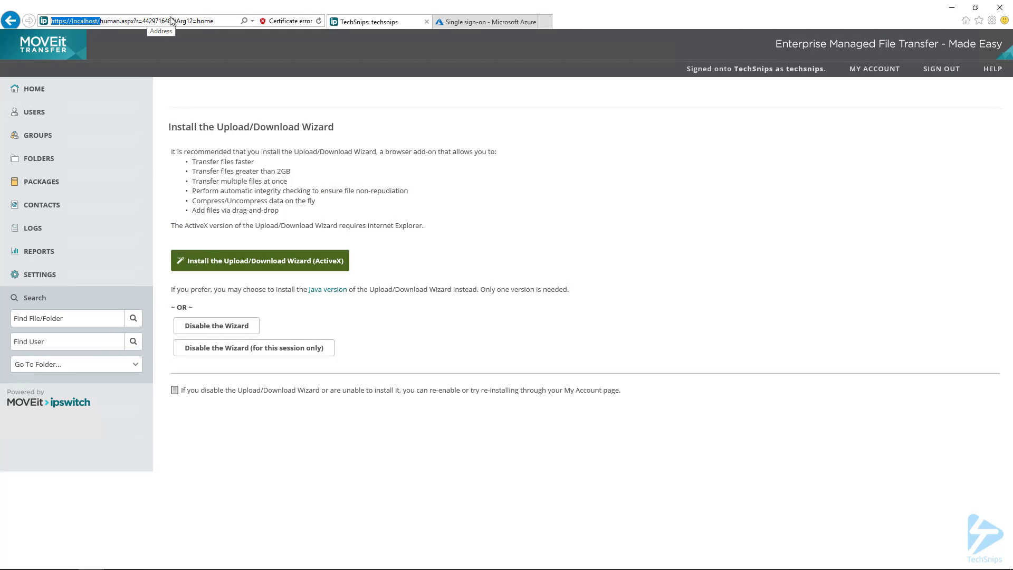
left_click(481, 21)
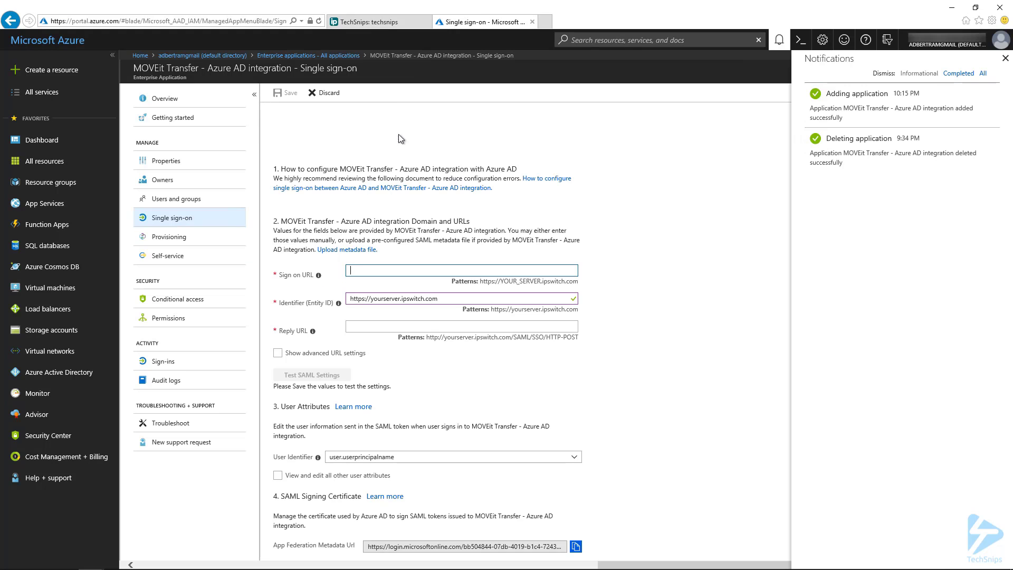
type("https://localhost/")
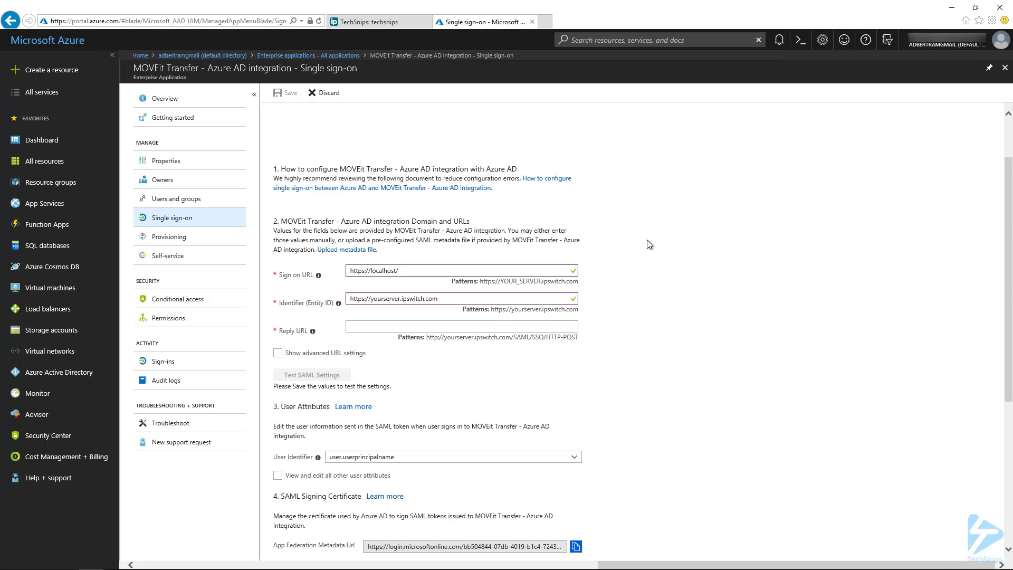
left_click(452, 270)
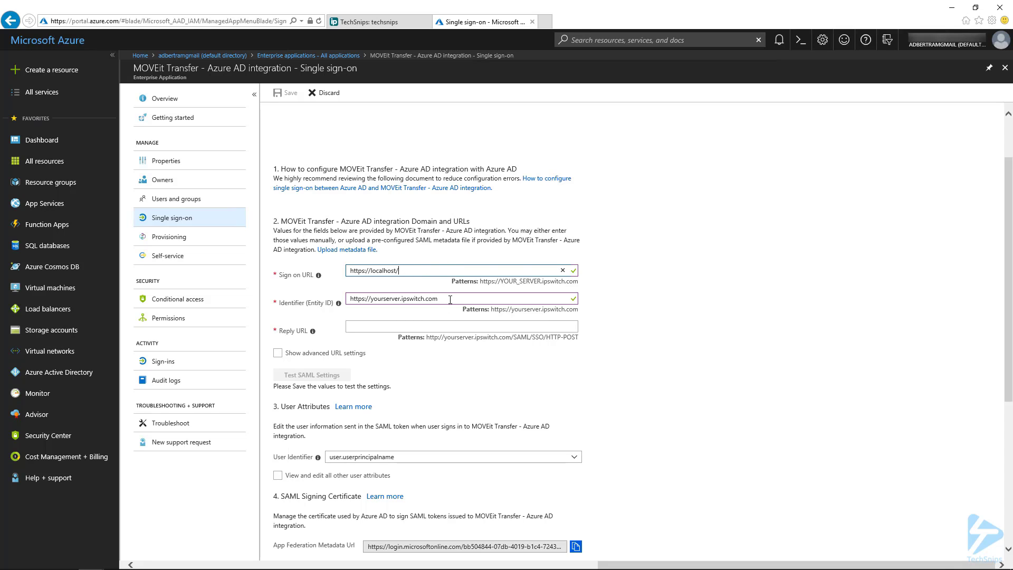
left_click(452, 298)
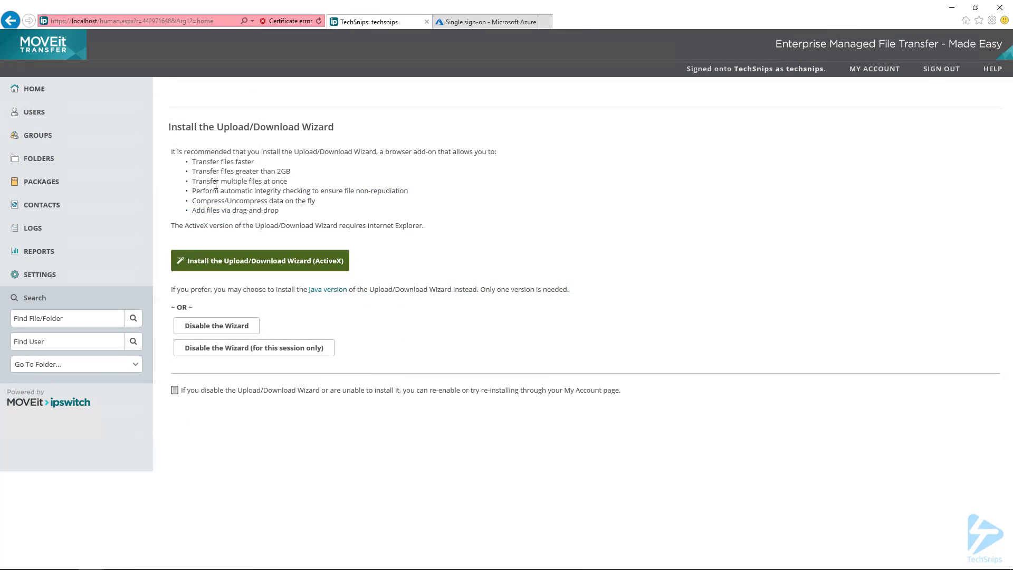
mouse_move(40, 274)
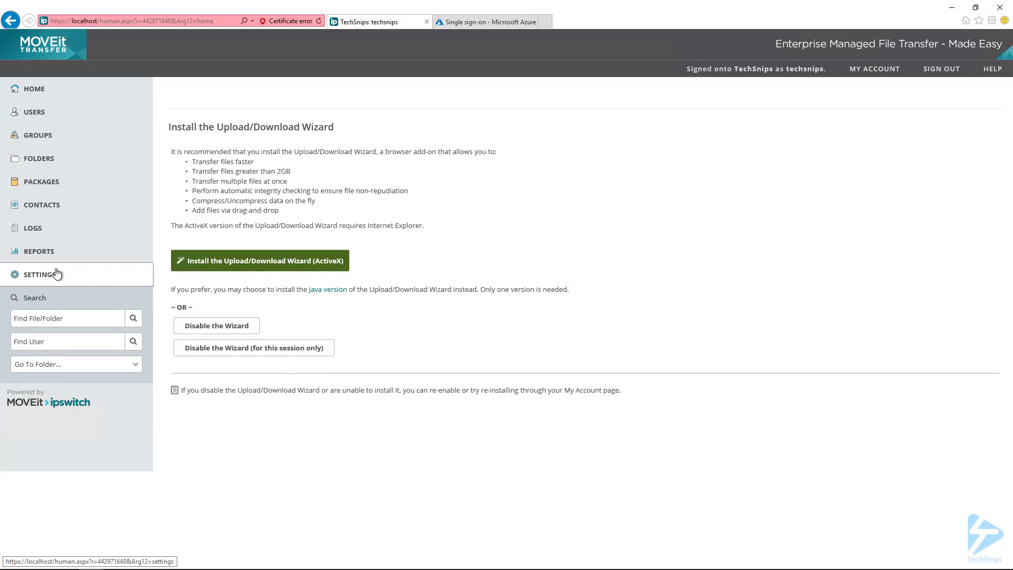
left_click(39, 273)
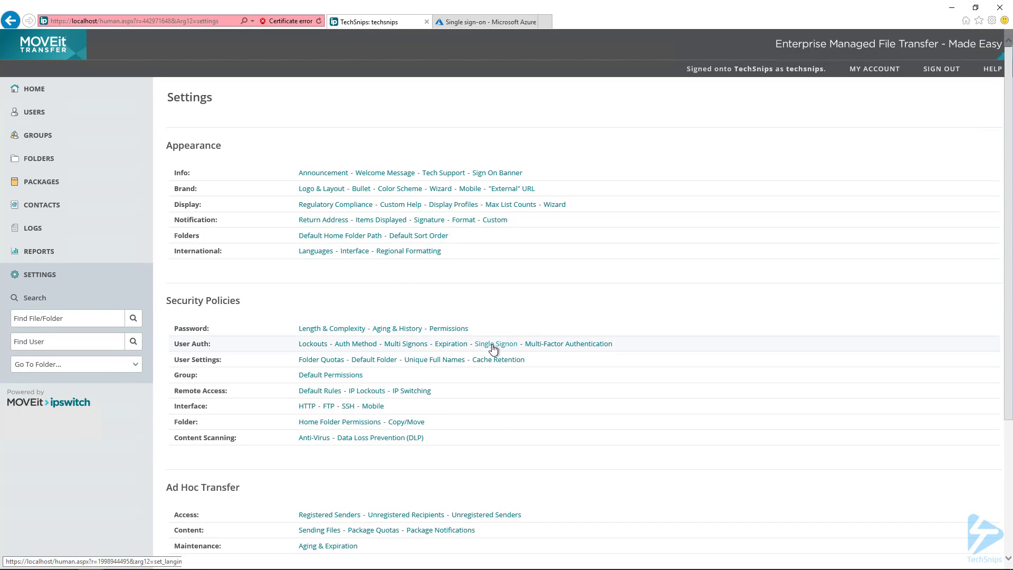
left_click(495, 343)
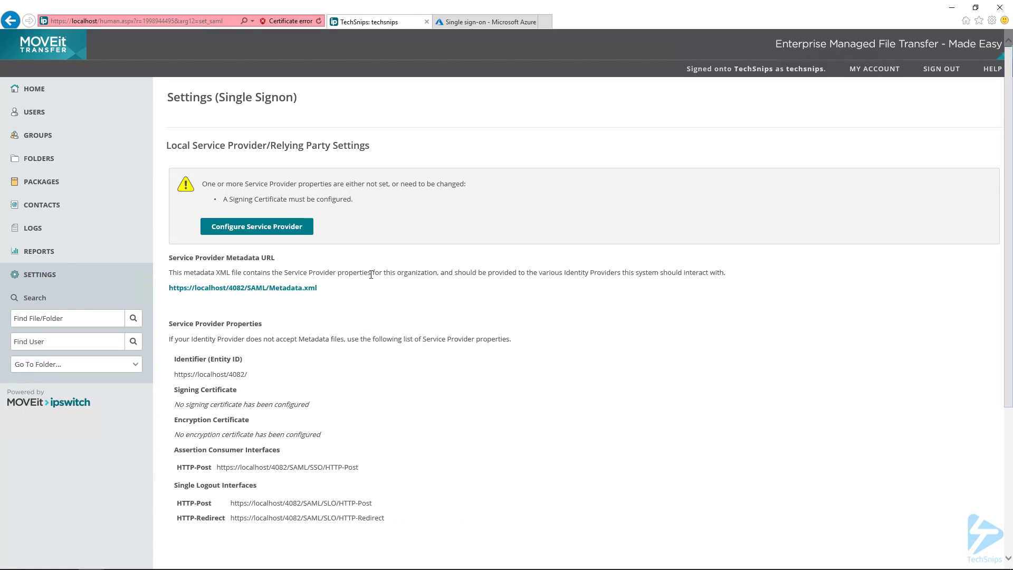
double_click(220, 374)
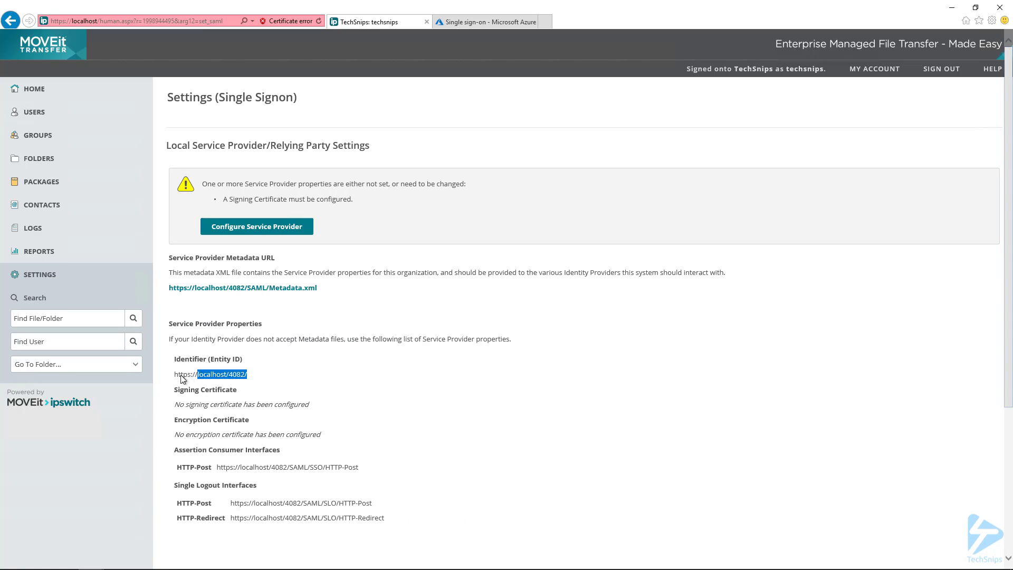
right_click(210, 374)
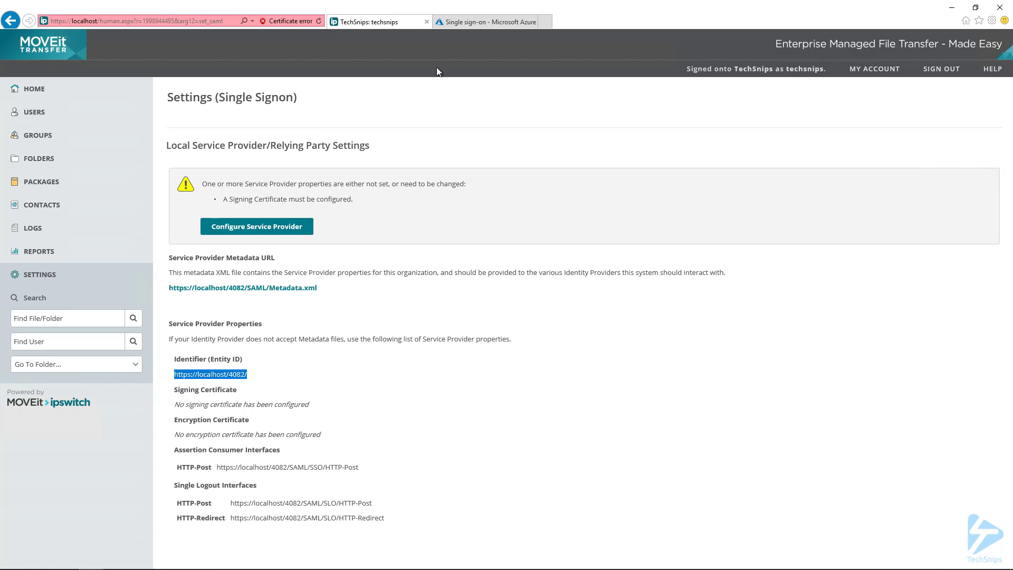
left_click(489, 21)
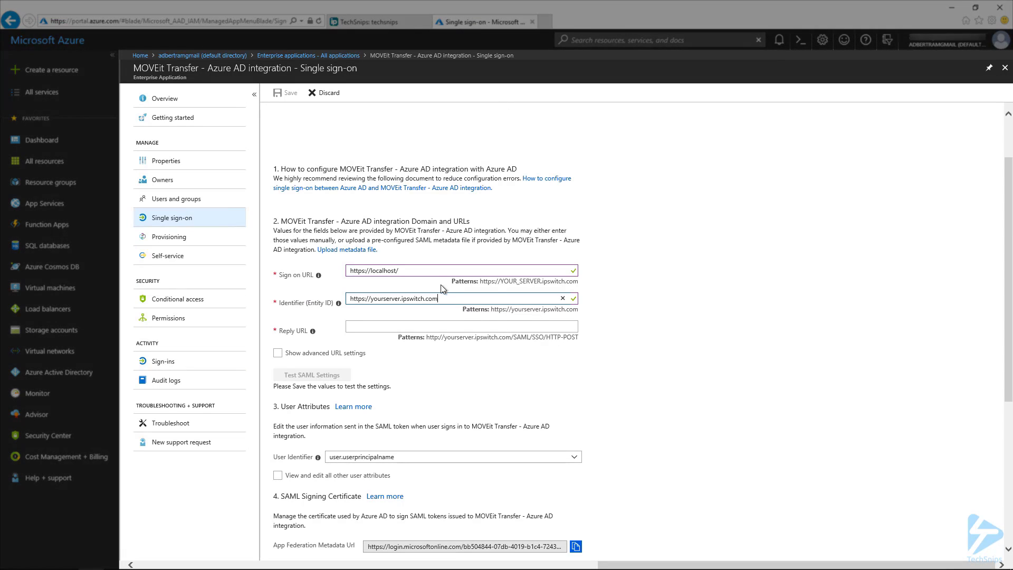
type("https://localhost/4082/")
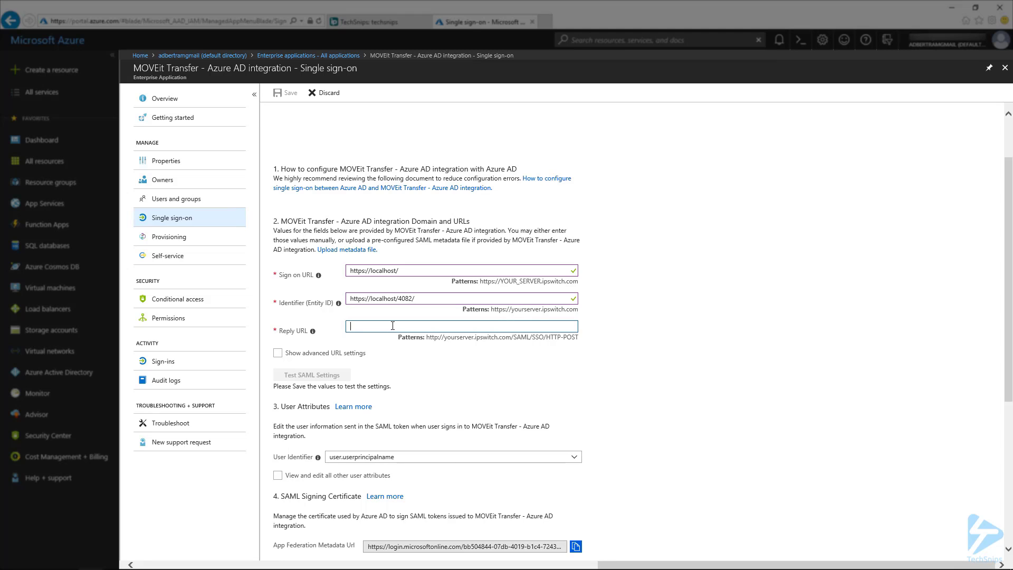
mouse_move(489, 343)
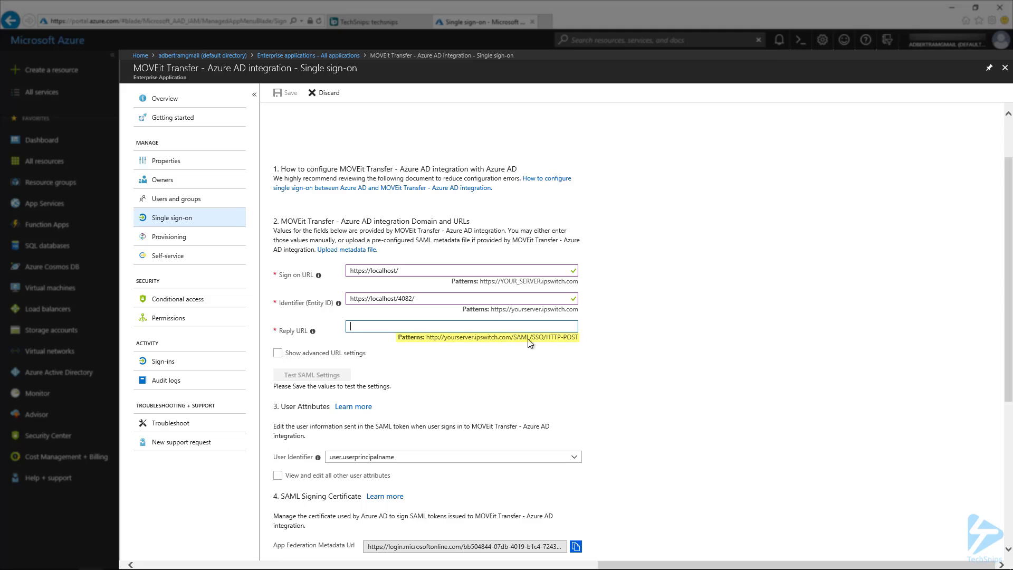
mouse_move(472, 346)
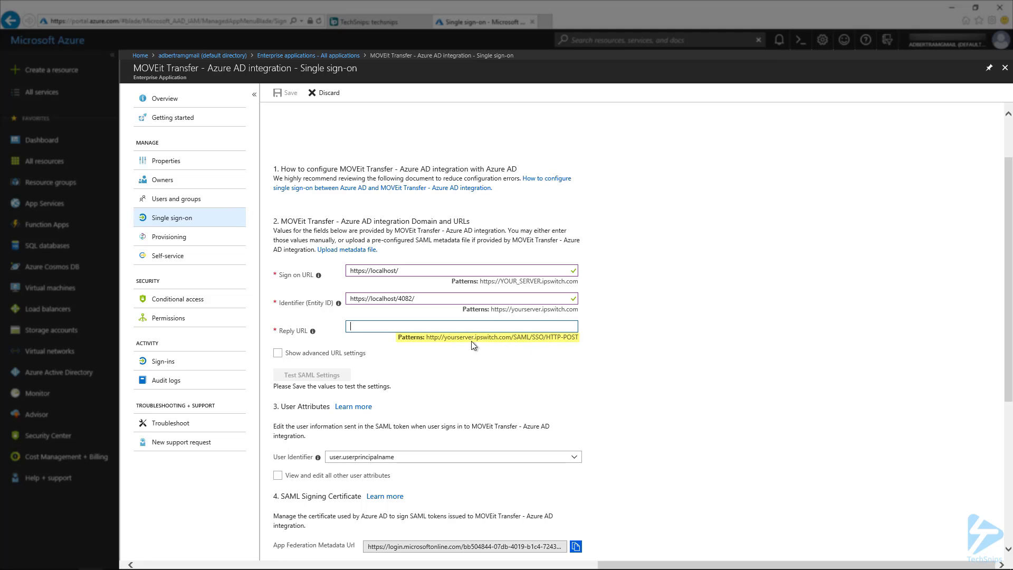
mouse_move(512, 349)
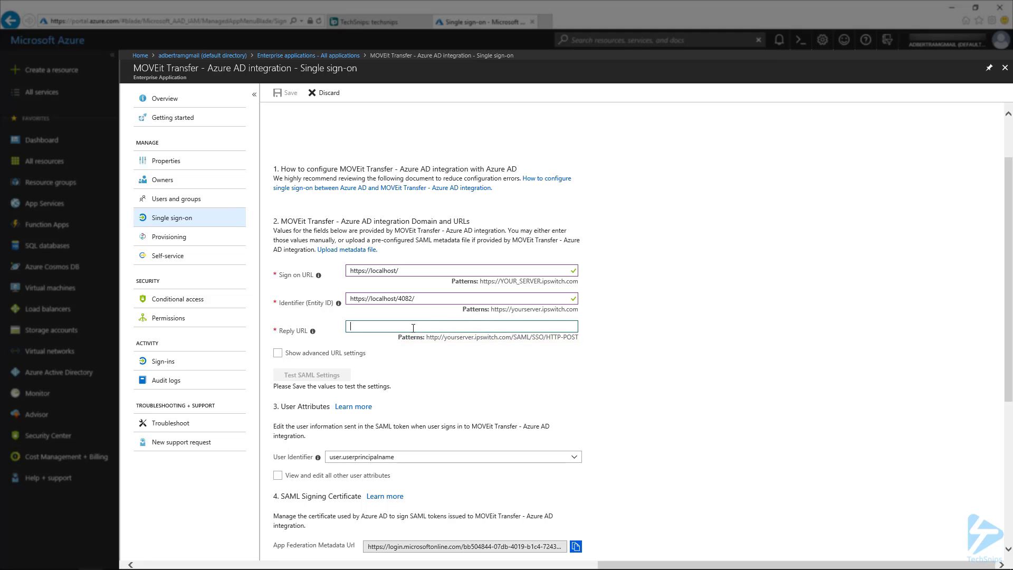
type("https://localhost/4")
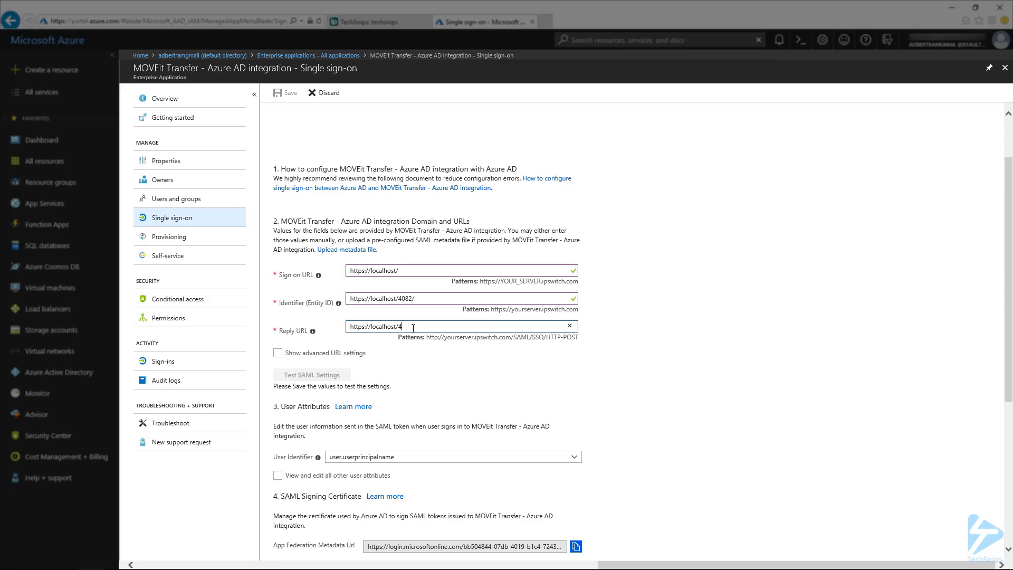
key("Backspace")
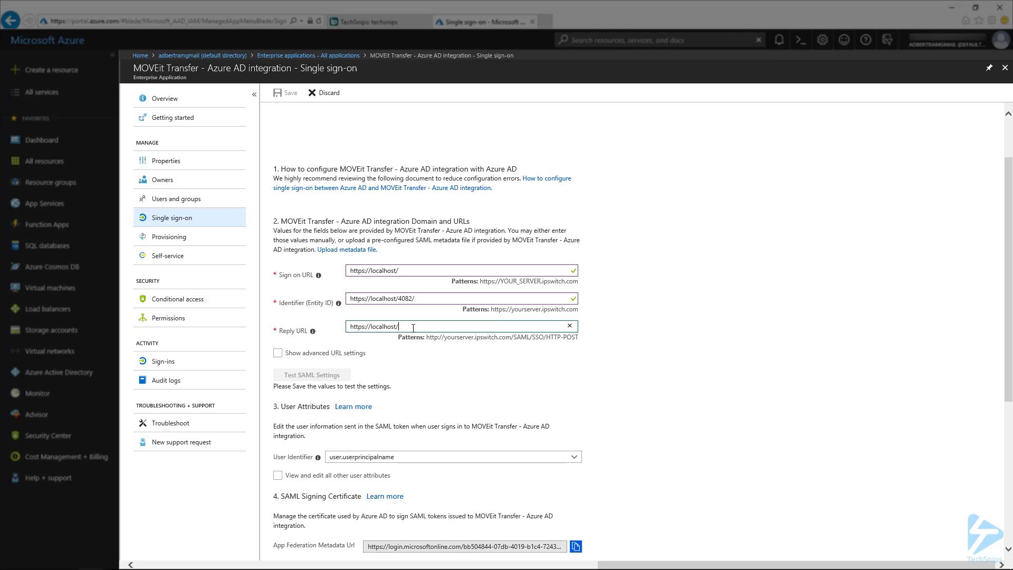
mouse_move(37, 245)
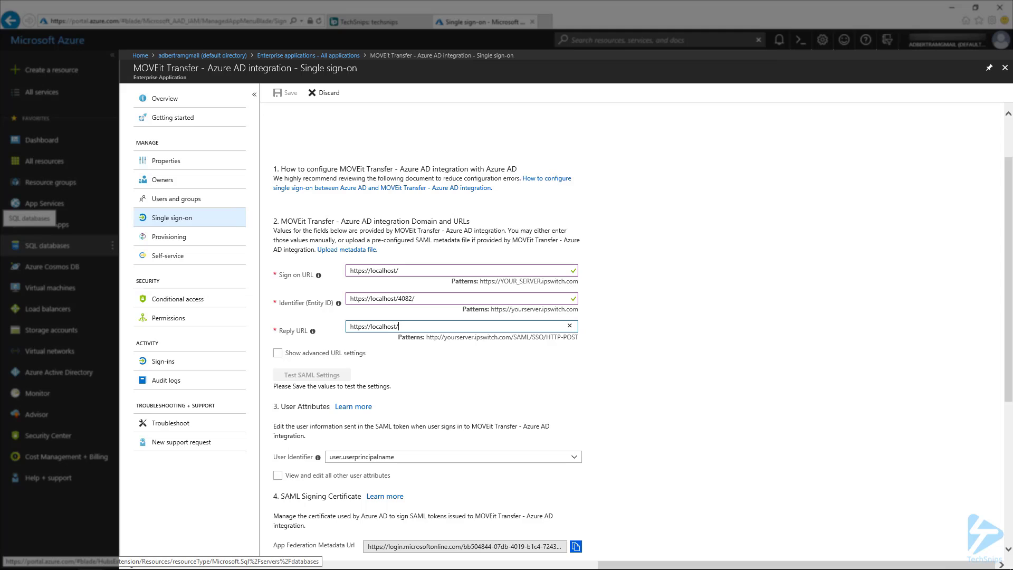
mouse_move(337, 341)
type("bb504844-07db-4019-b1c4-7243dfc97121")
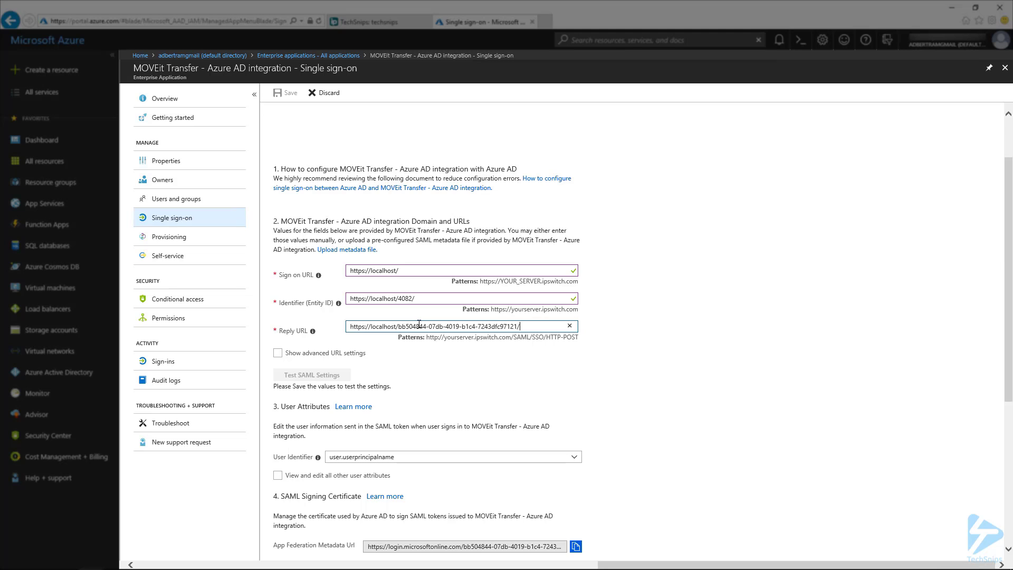
type("/SAML/SSO/HTTP-Po")
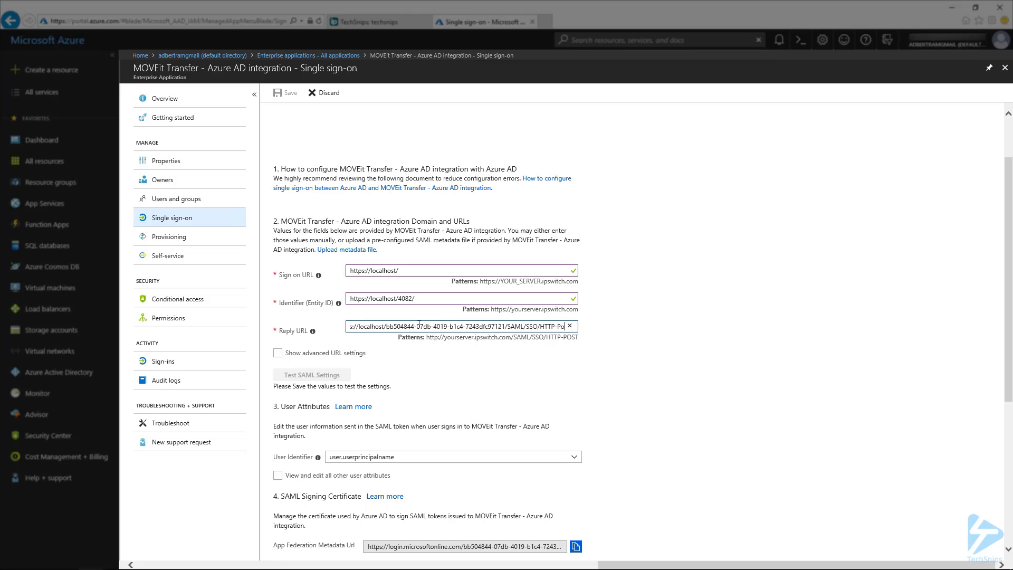
mouse_move(651, 321)
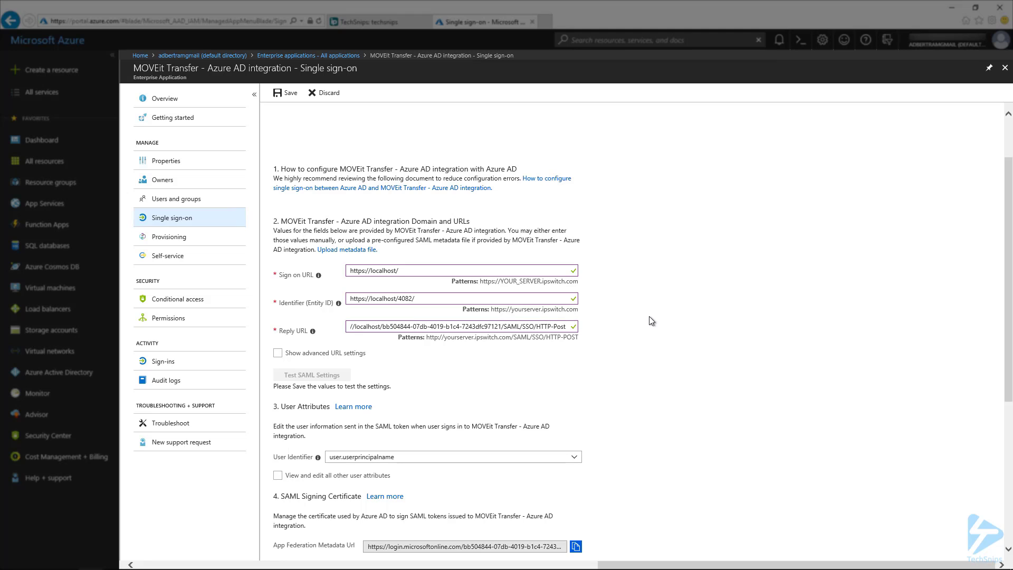
mouse_move(573, 226)
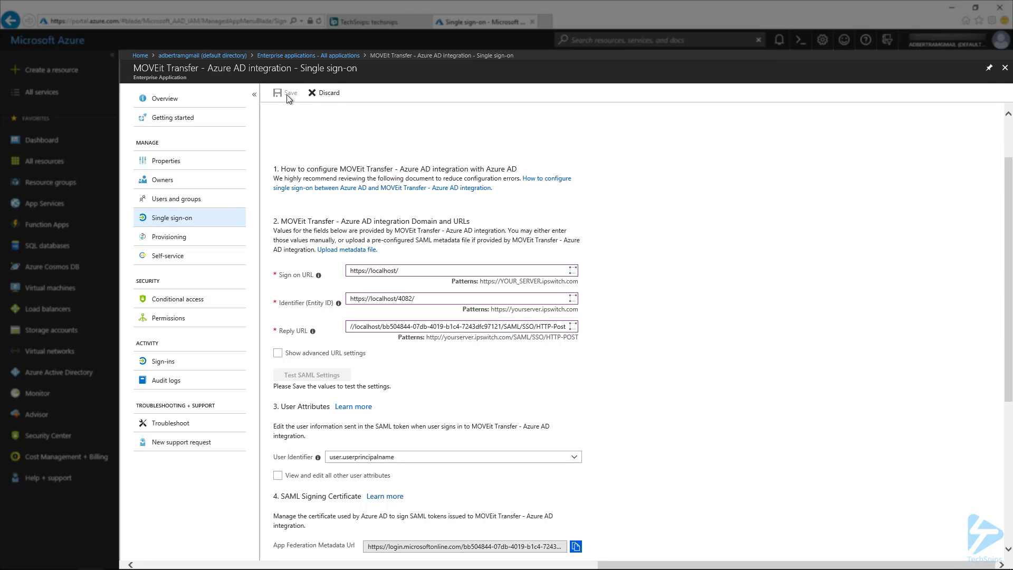
left_click(286, 92)
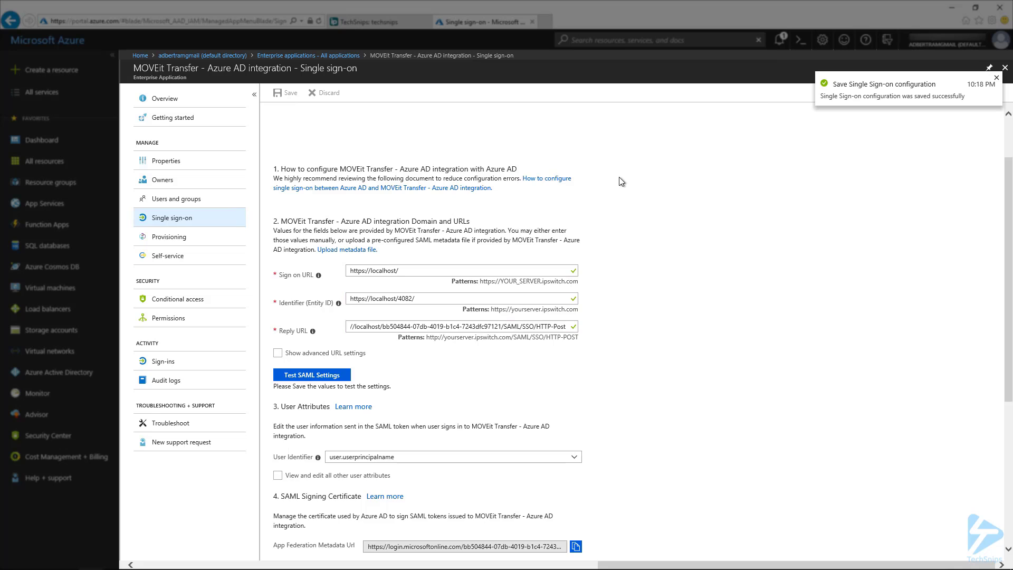
Download the Metadata XML file from the SAML Signing Certificate section.
scroll("down", 3)
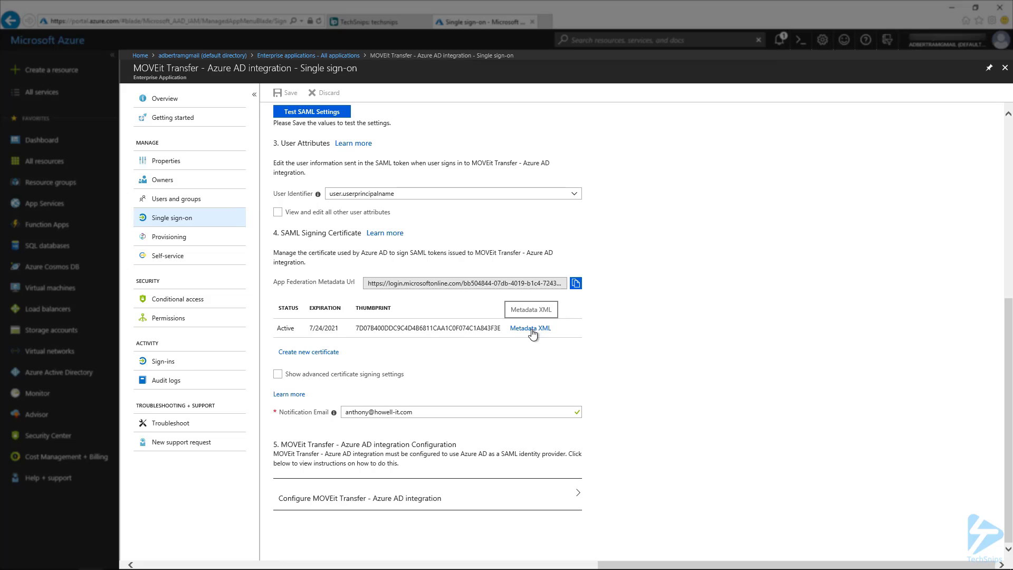
left_click(530, 327)
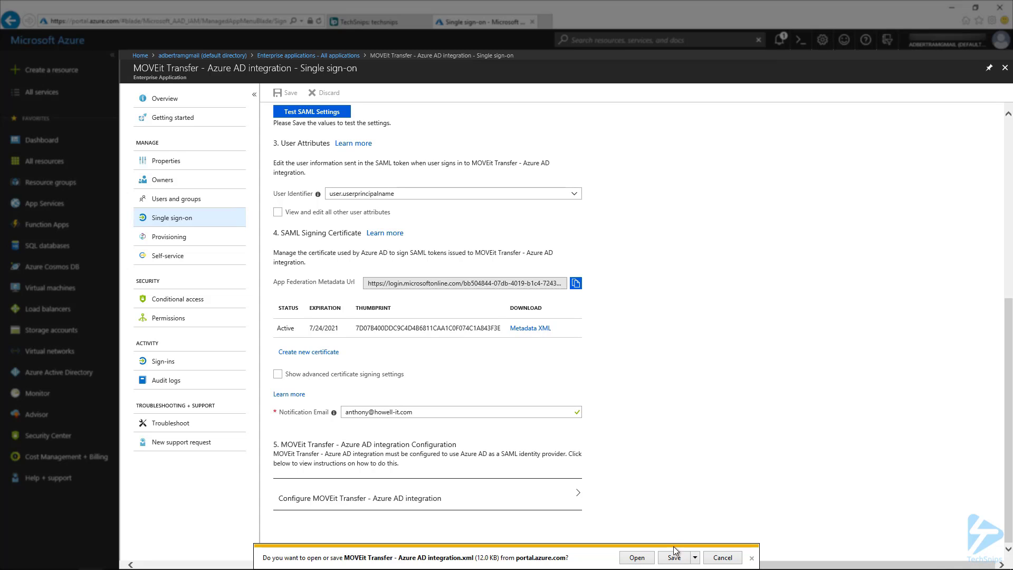
left_click(675, 557)
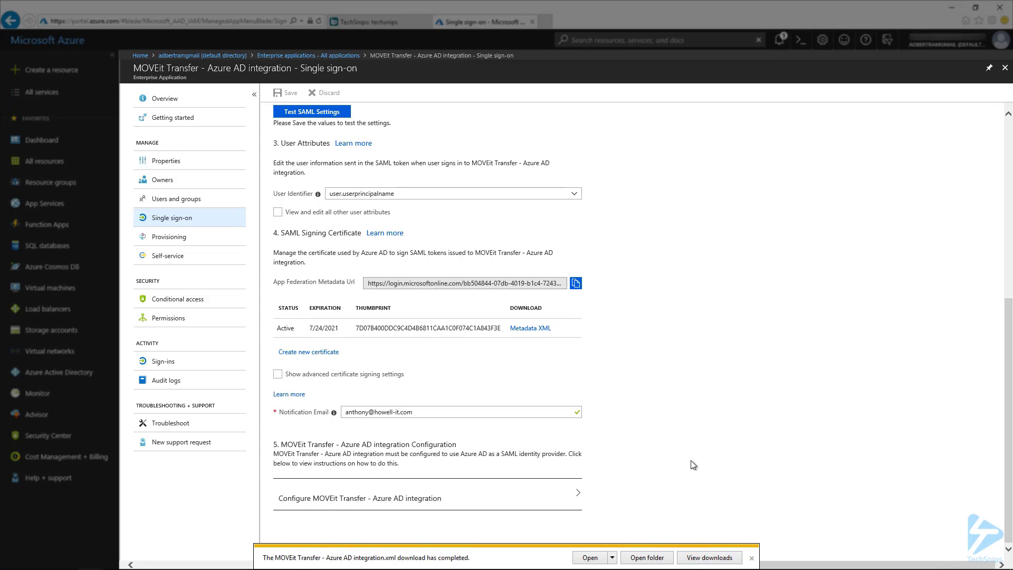
left_click(751, 557)
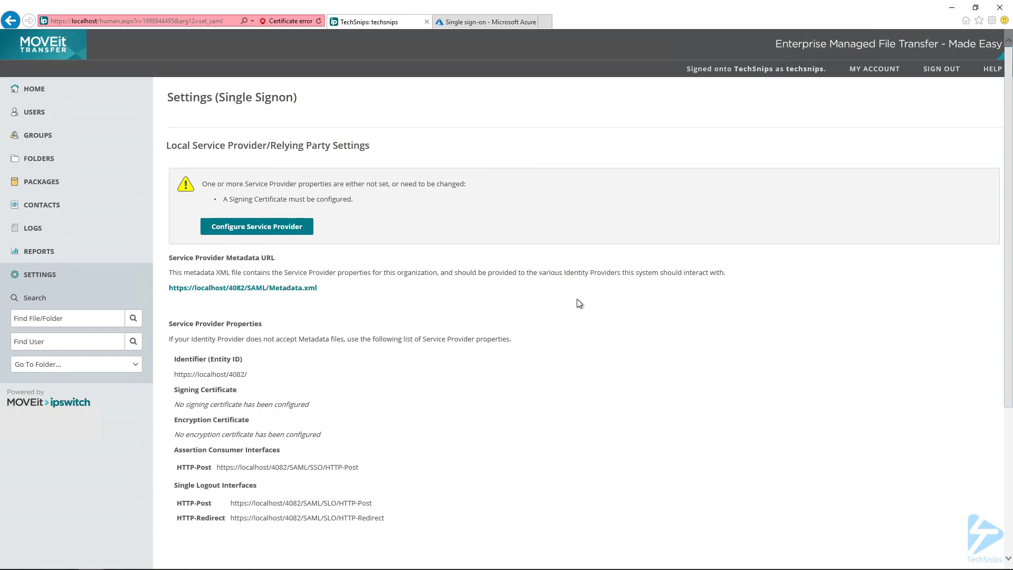
Start adding an identity provider under Federated Identity Providers.
scroll("down", 3)
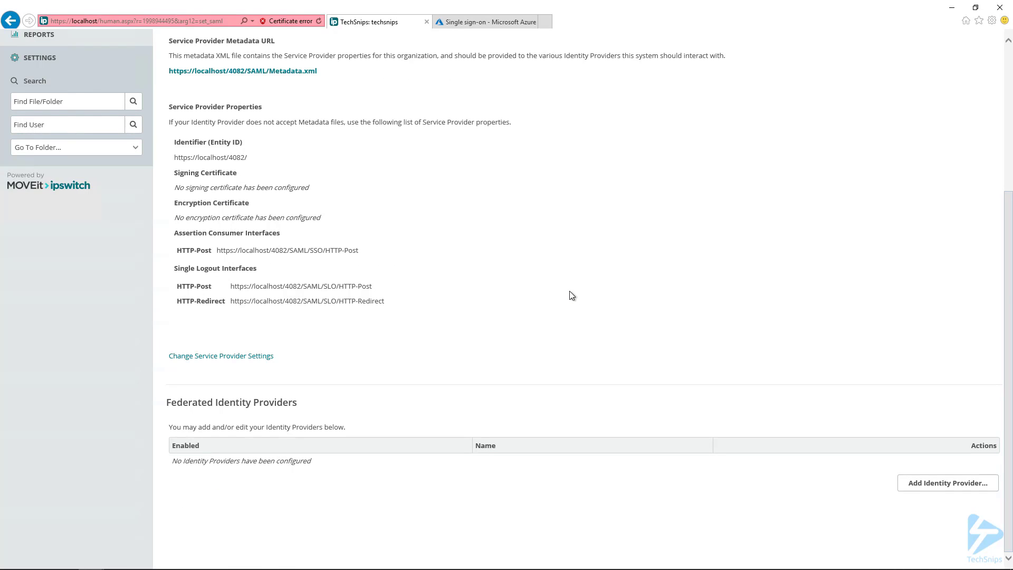
mouse_move(948, 483)
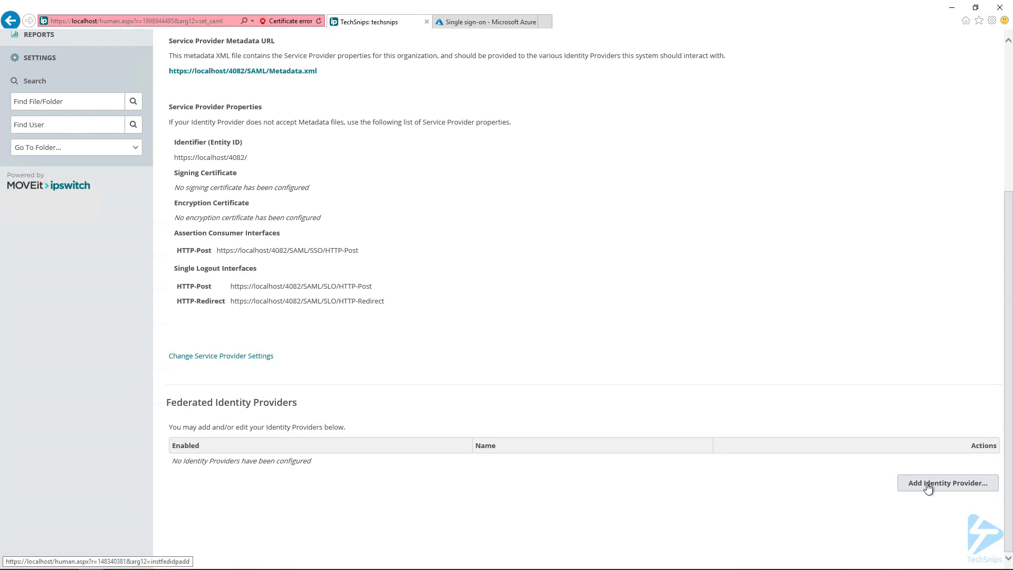
left_click(947, 483)
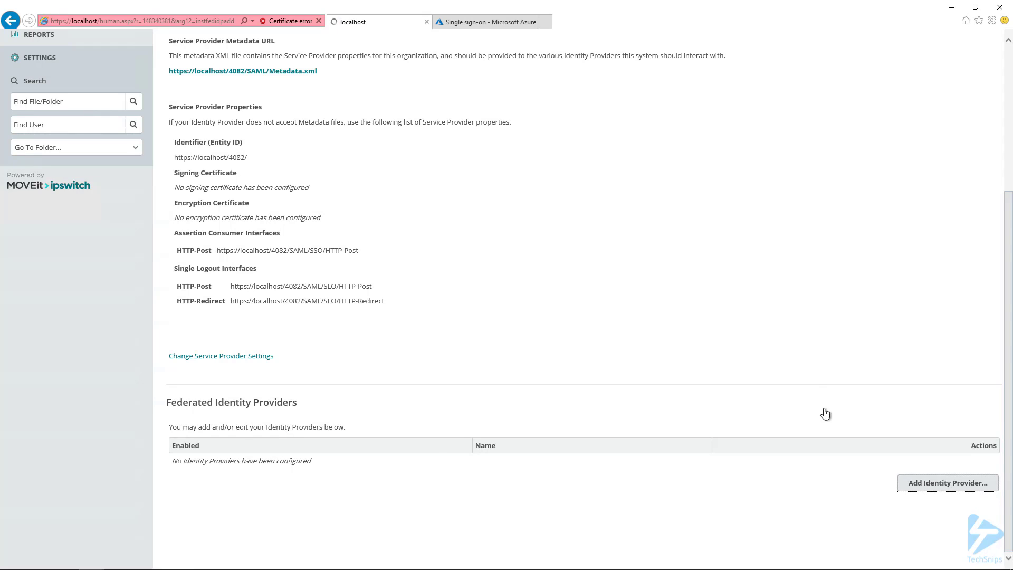
left_click(947, 483)
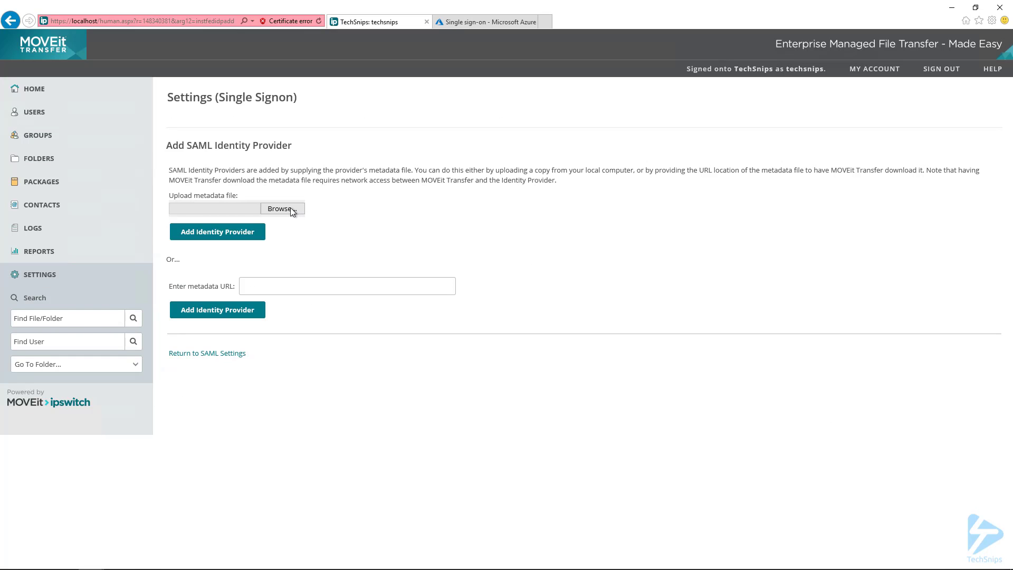
Upload the downloaded MOVEit Transfer - Azure AD integration XML and add the provider.
left_click(282, 208)
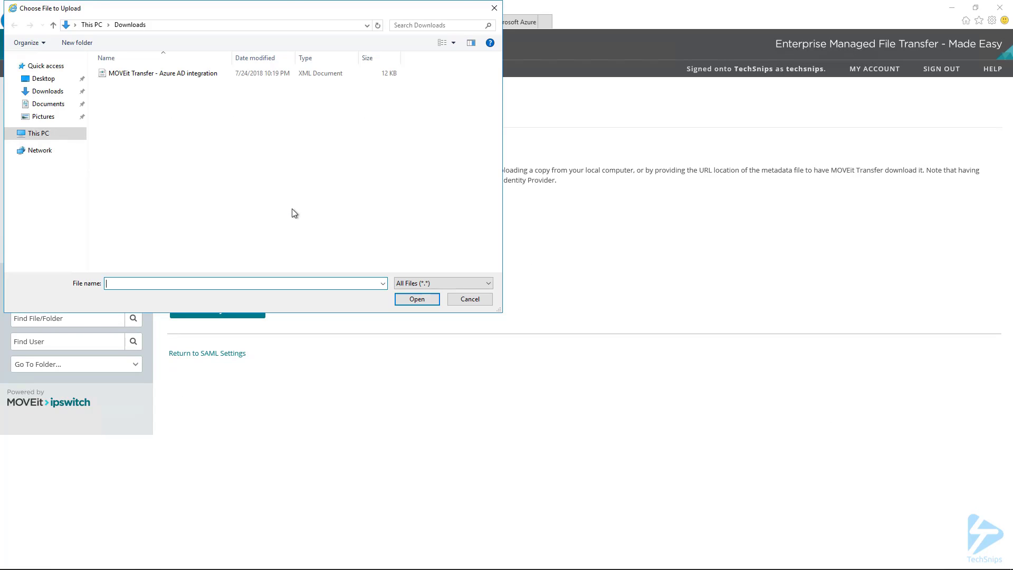
left_click(161, 72)
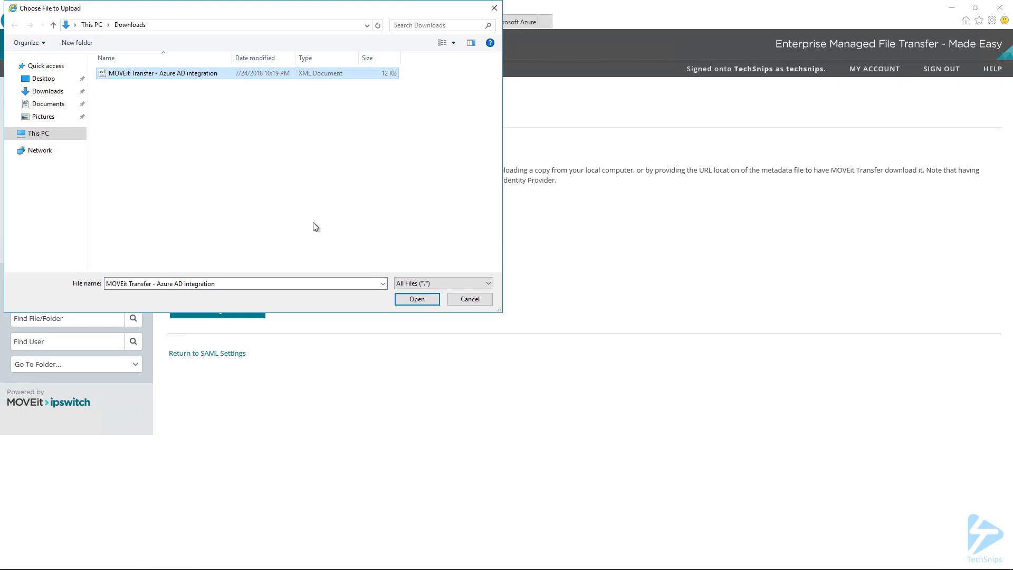
left_click(416, 298)
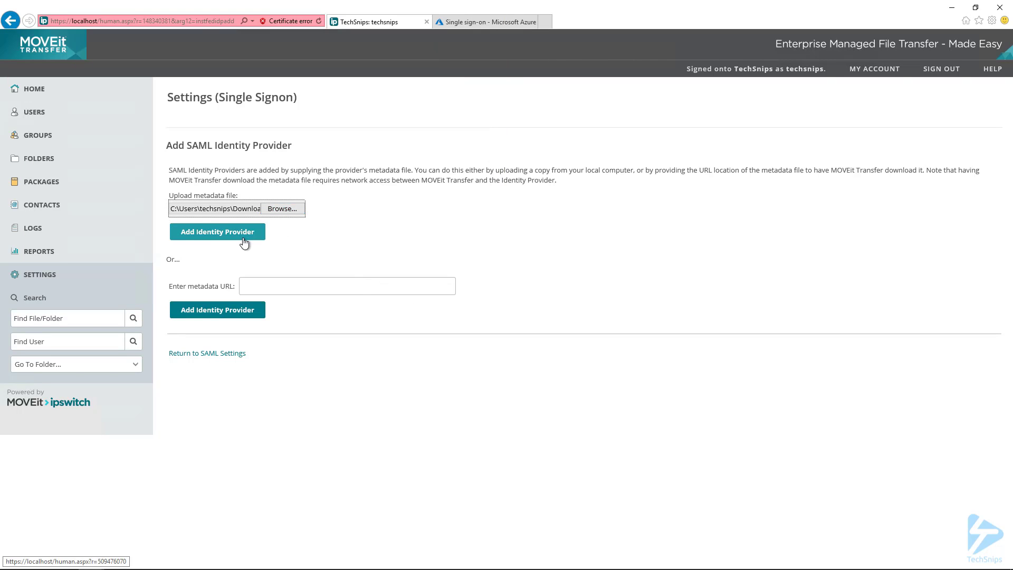
left_click(217, 231)
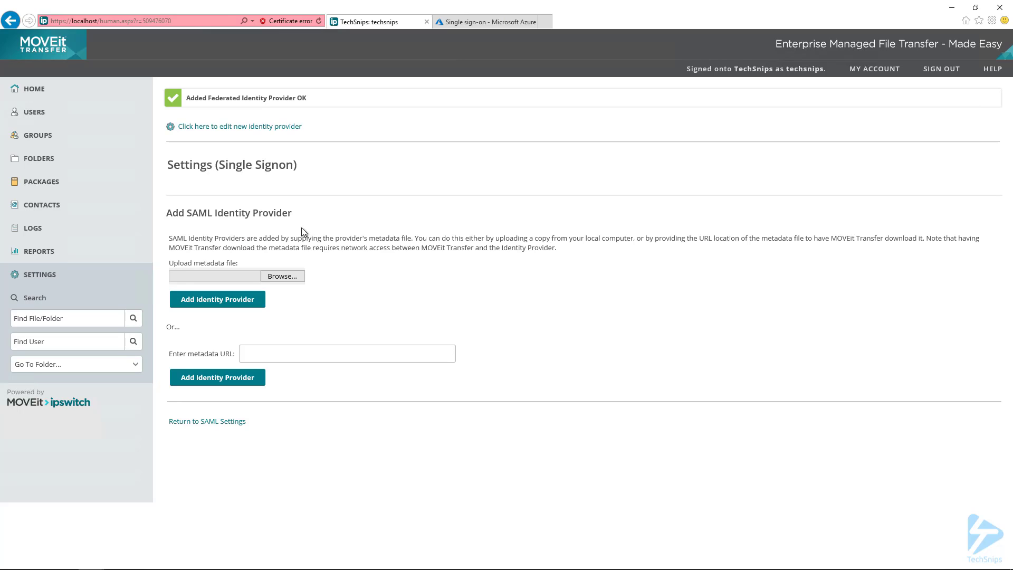
mouse_move(317, 104)
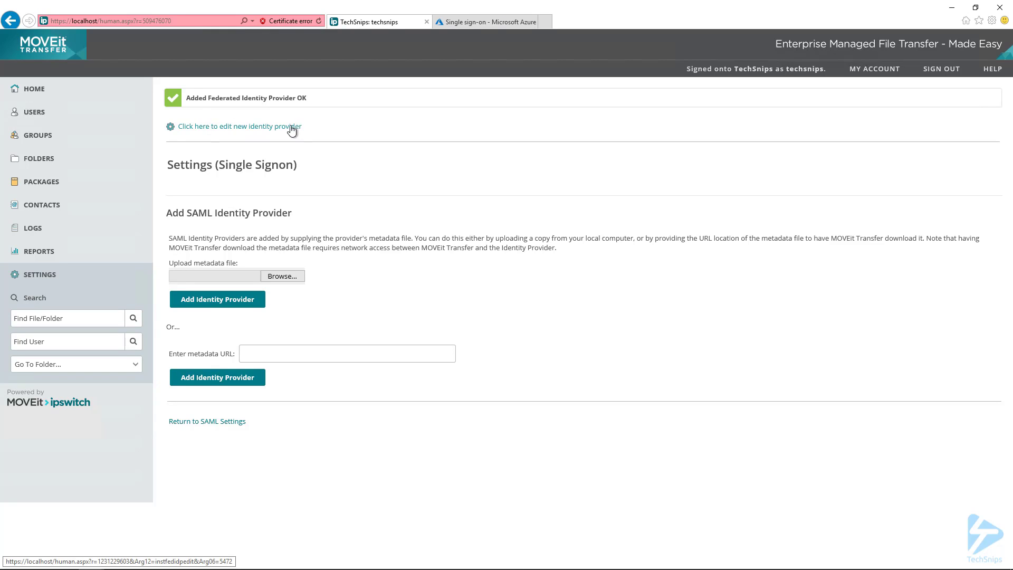
Edit the new Azure identity provider, set Enabled to Yes, and save.
left_click(238, 126)
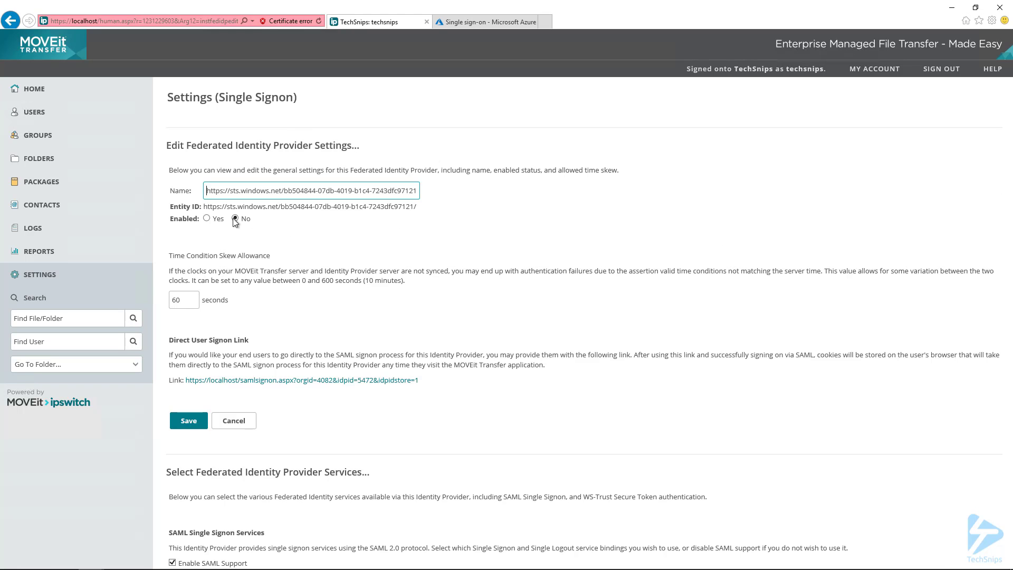
left_click(207, 218)
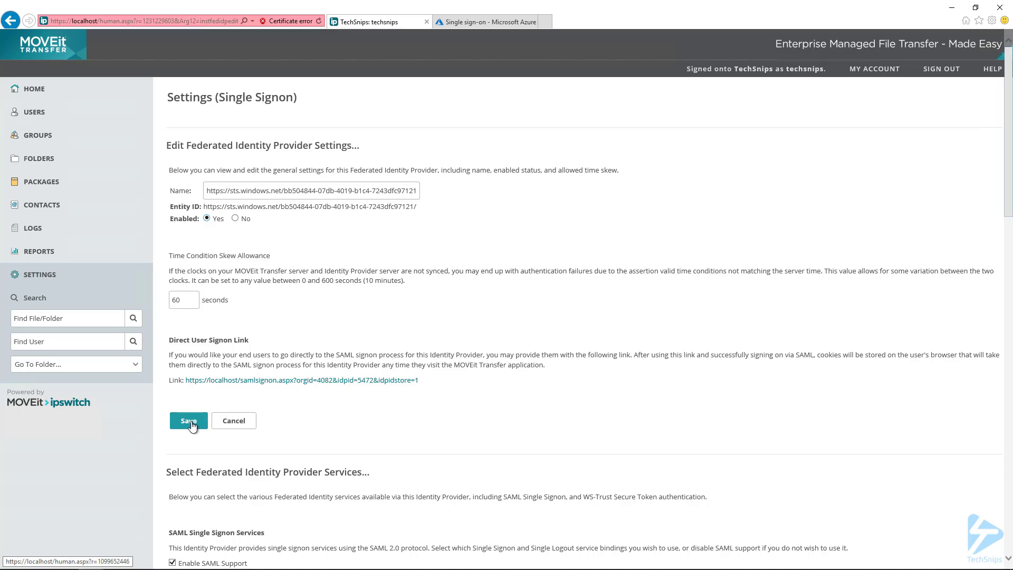
mouse_move(286, 308)
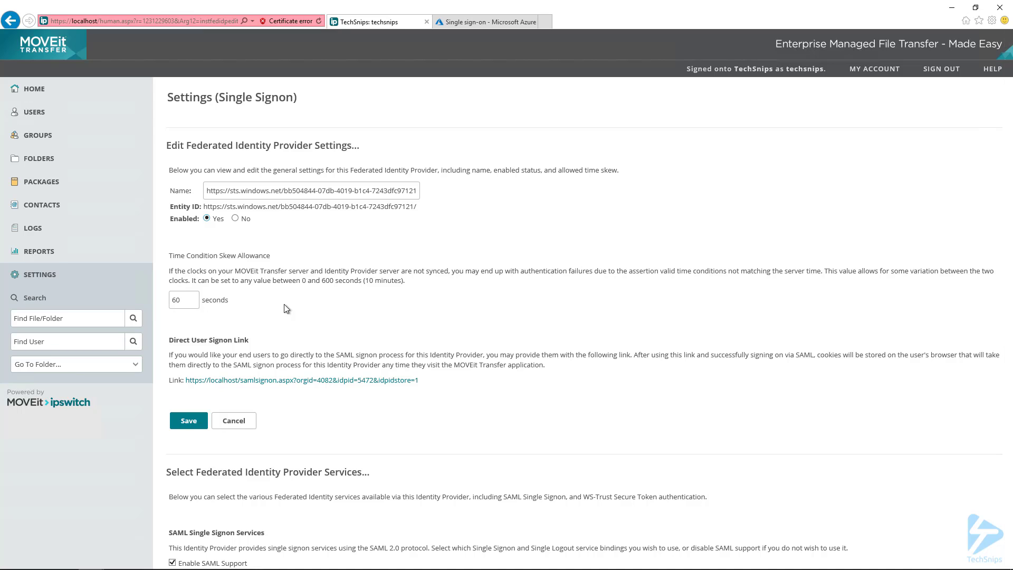
mouse_move(188, 421)
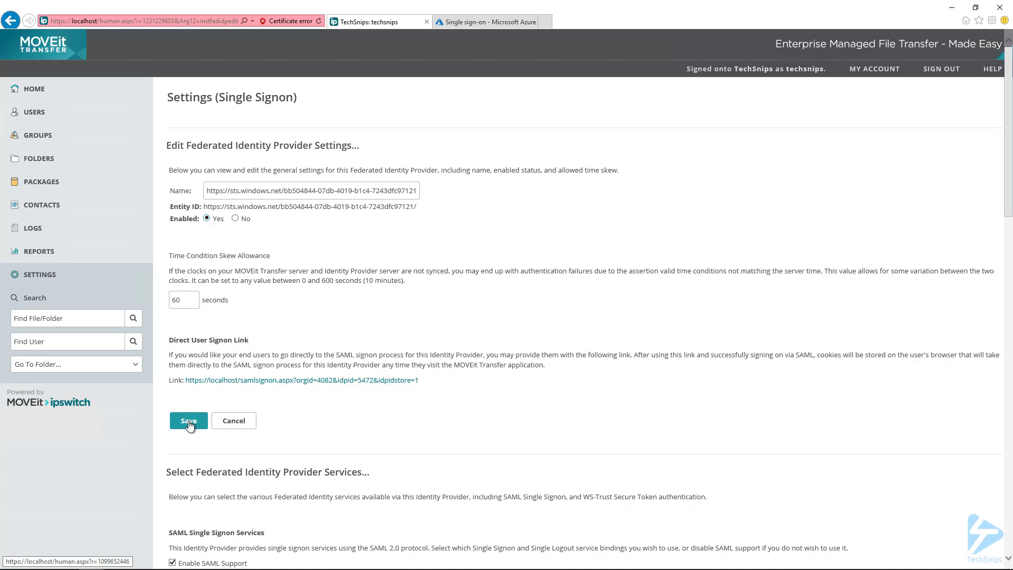
left_click(188, 421)
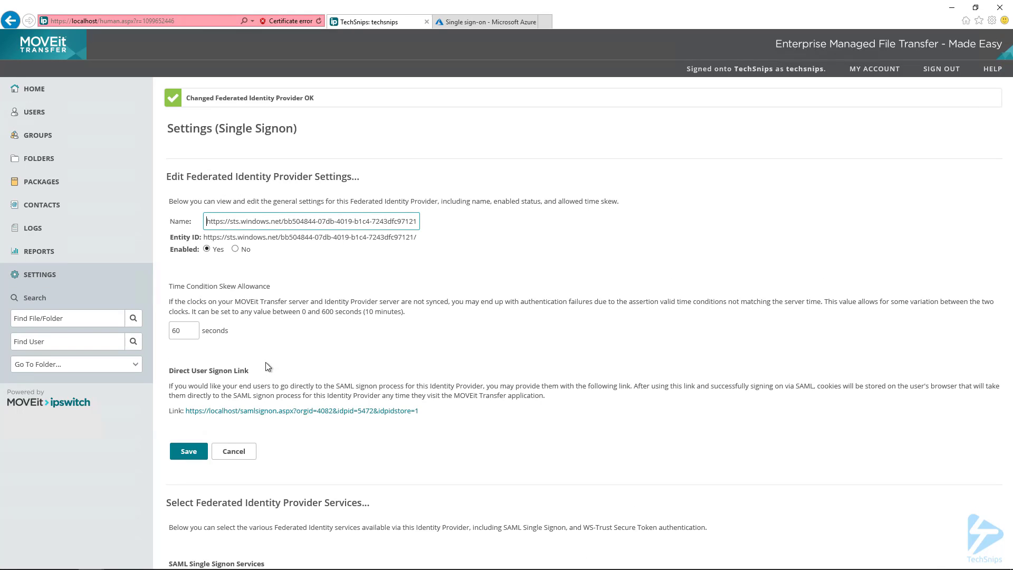
Map Login name to SAML NameID, and set Full name and Email to Other.
scroll("down", 3)
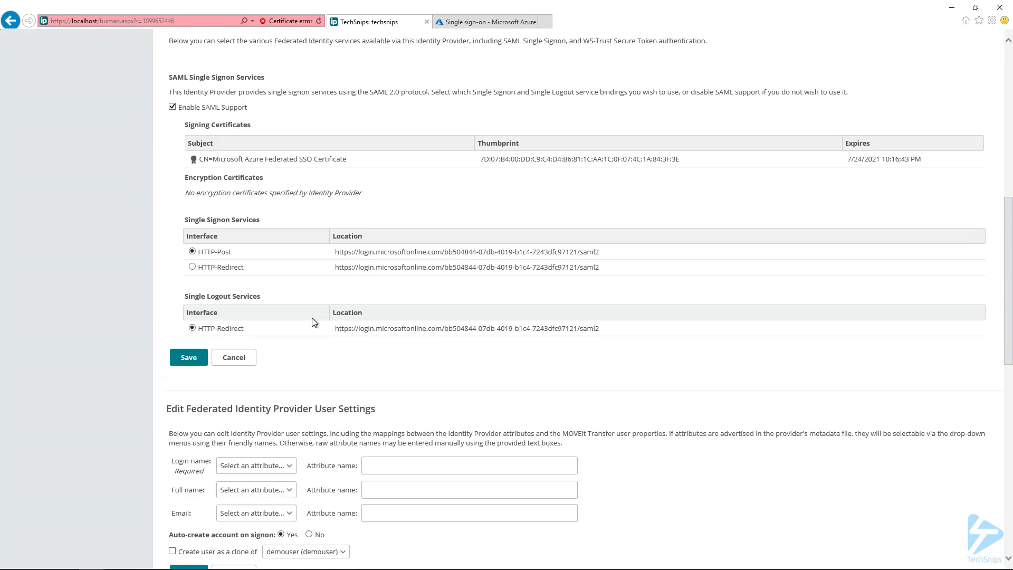
scroll("down", 3)
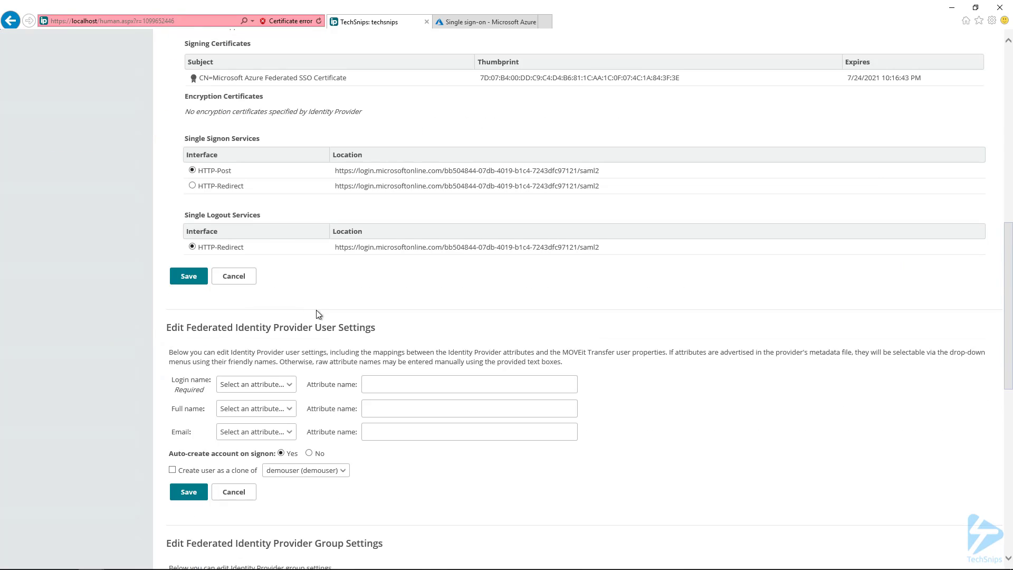
scroll("down", 3)
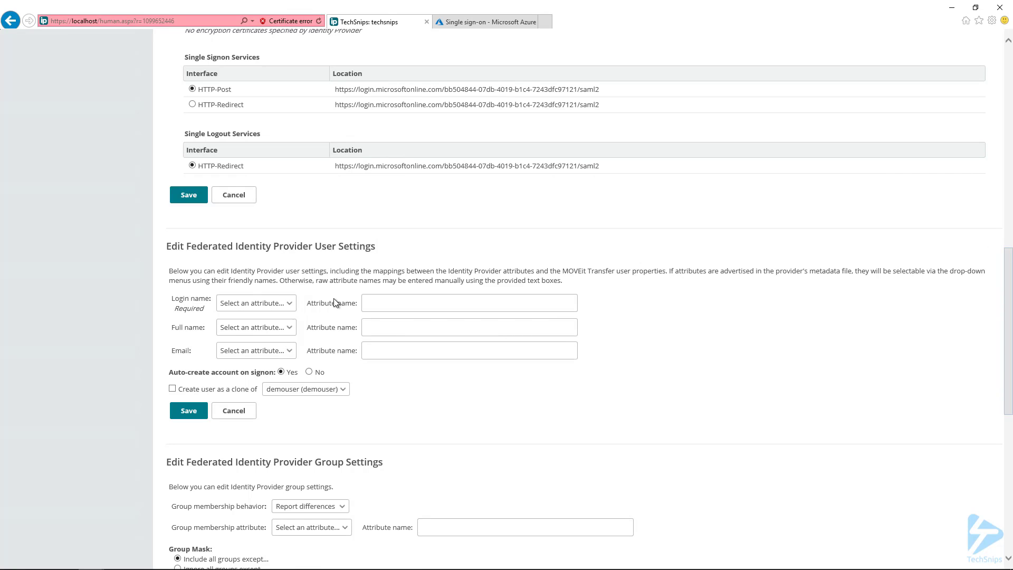
left_click(255, 302)
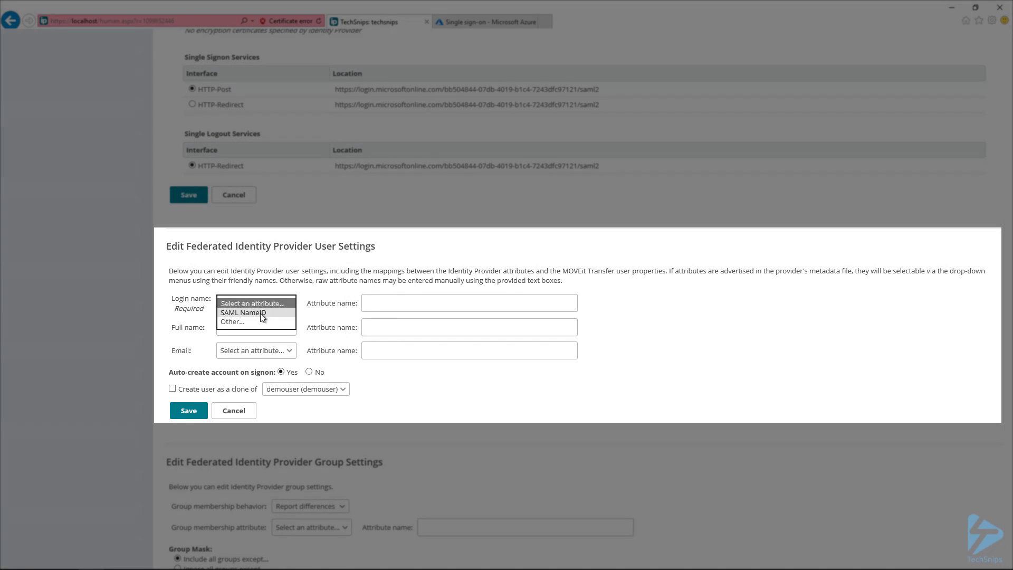
left_click(243, 312)
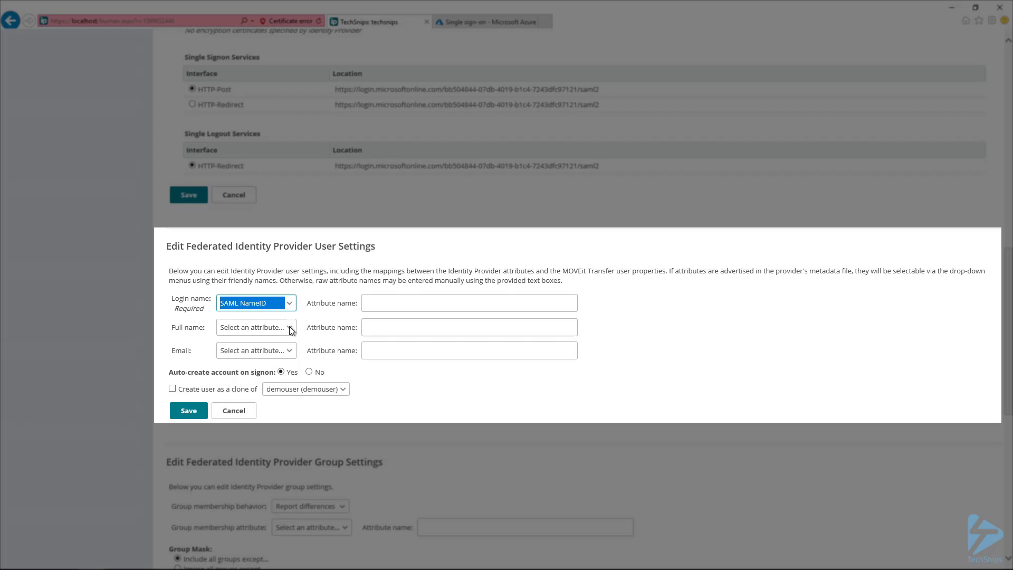
left_click(256, 326)
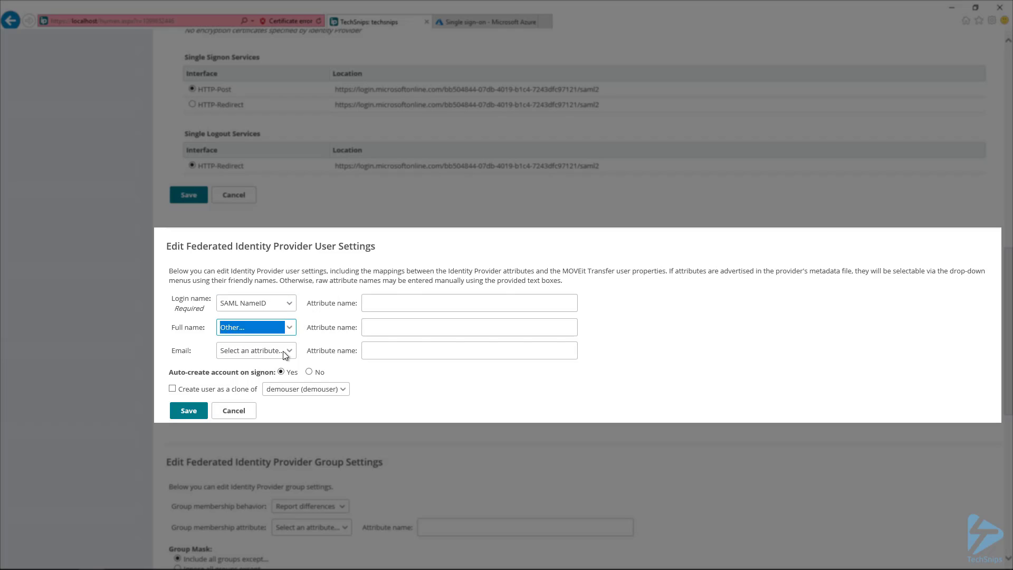
left_click(255, 351)
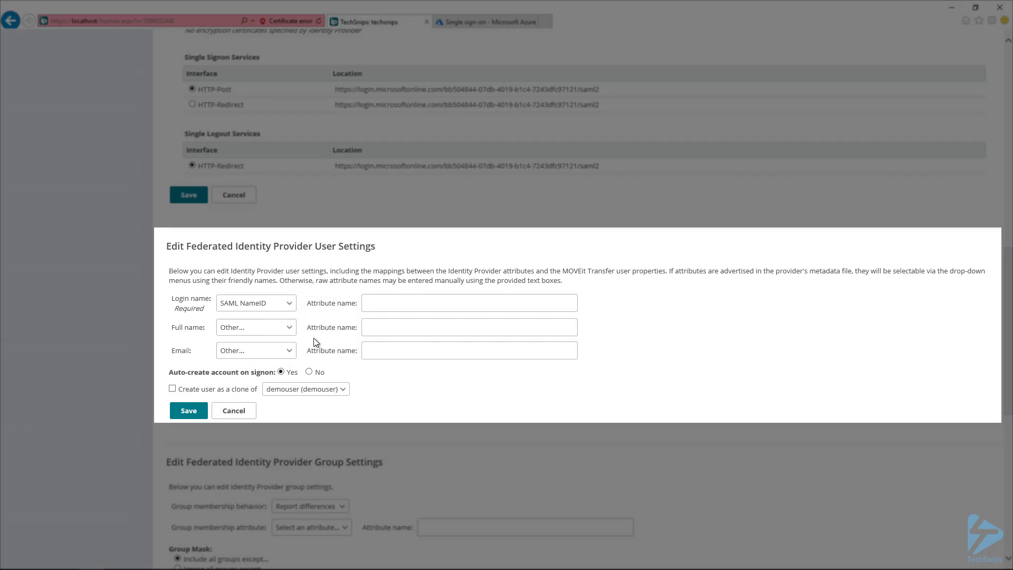
left_click(468, 326)
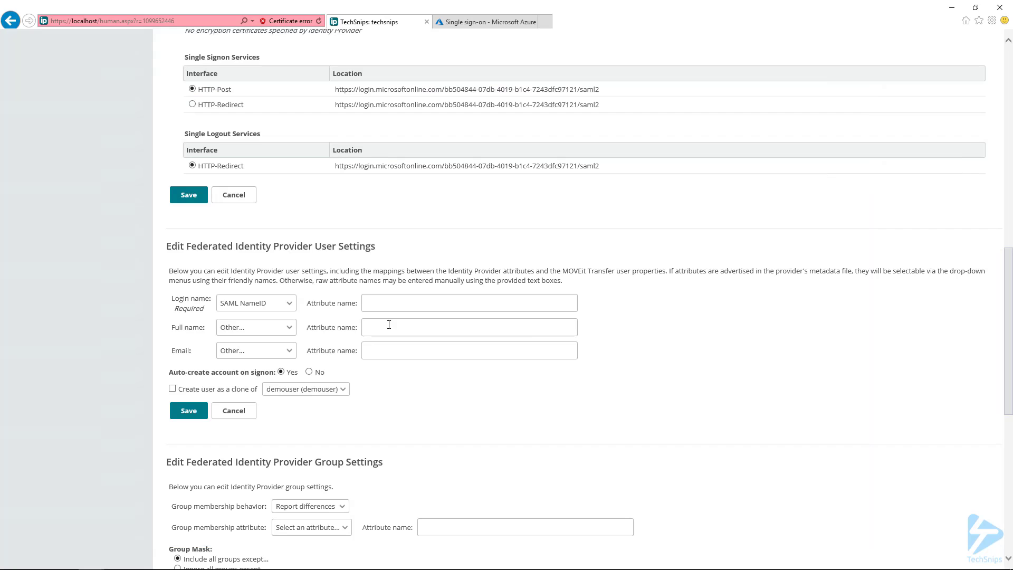
Map full name to the displayname claim and email to the emailaddress claim, save, and return to Azure.
type("http://schemas.microsoft.com/identity/claims/displayname")
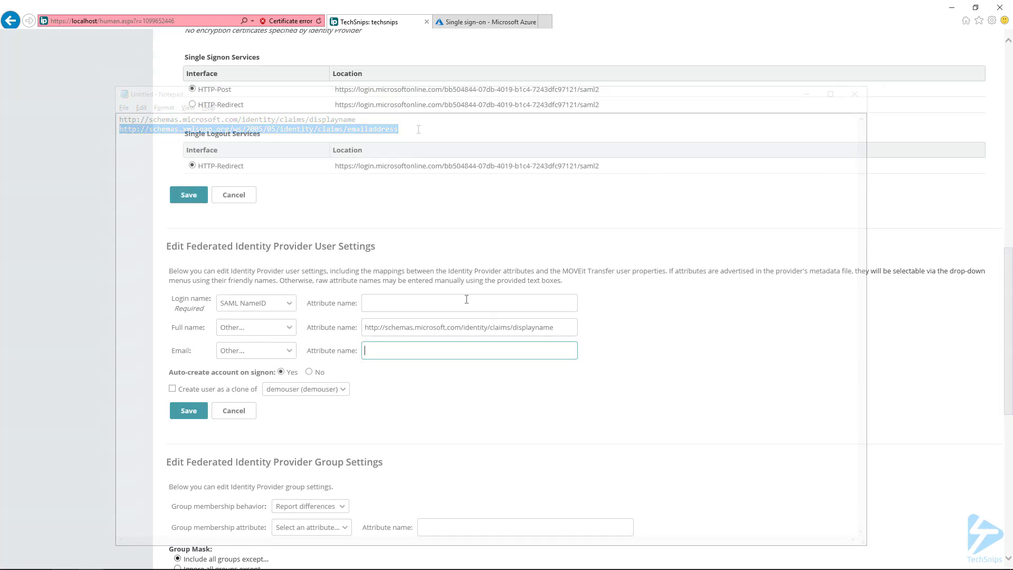
type("http://schemas.xmlsoap.org/ws/2005/05/identity/claims/emailaddress")
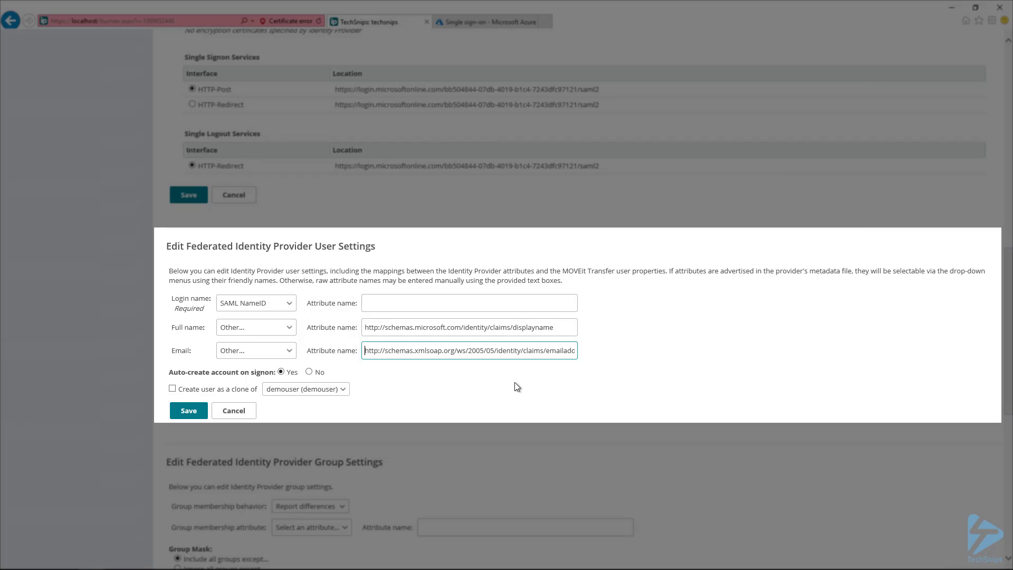
mouse_move(407, 394)
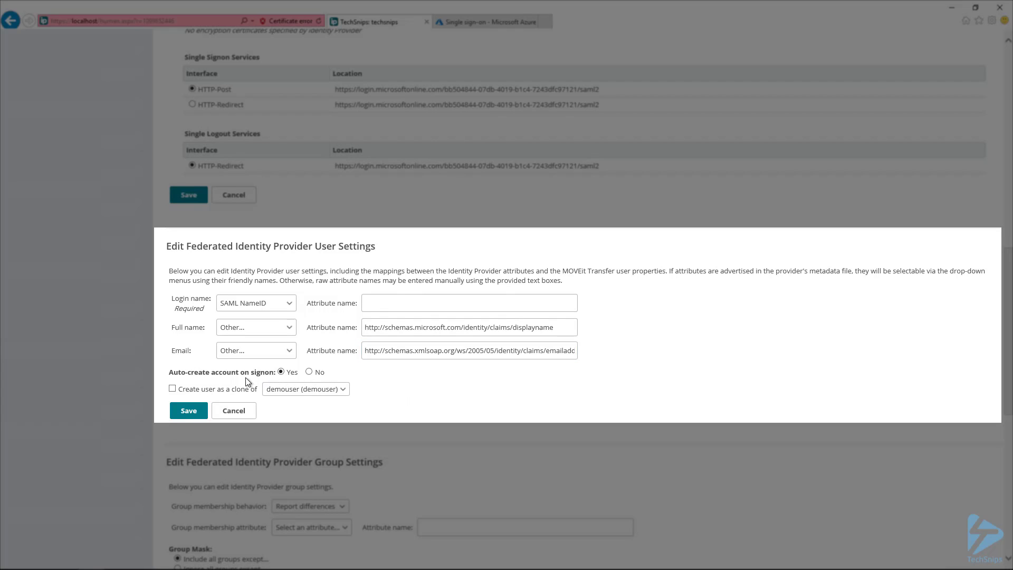
mouse_move(276, 382)
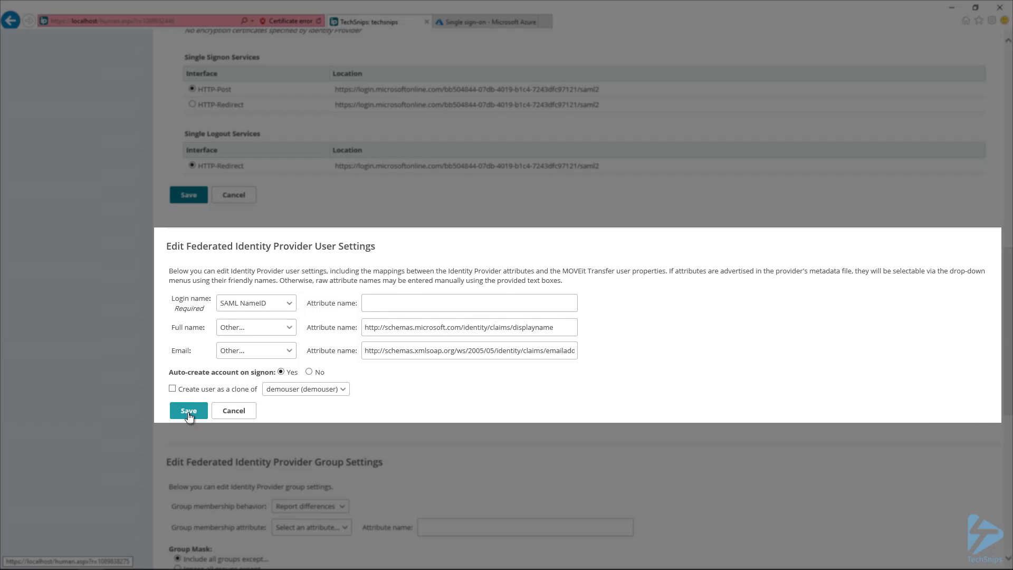
left_click(188, 411)
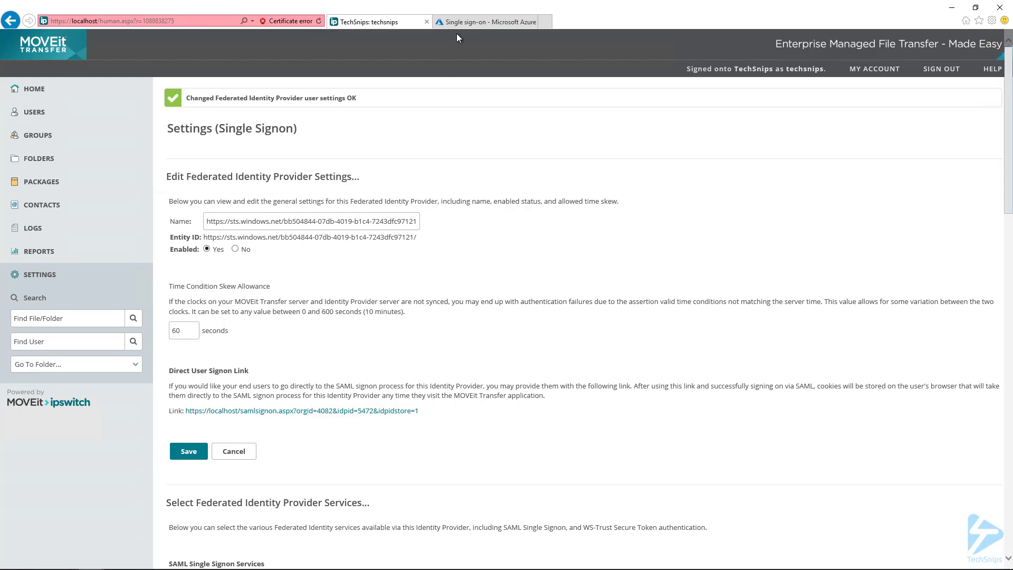
mouse_move(481, 21)
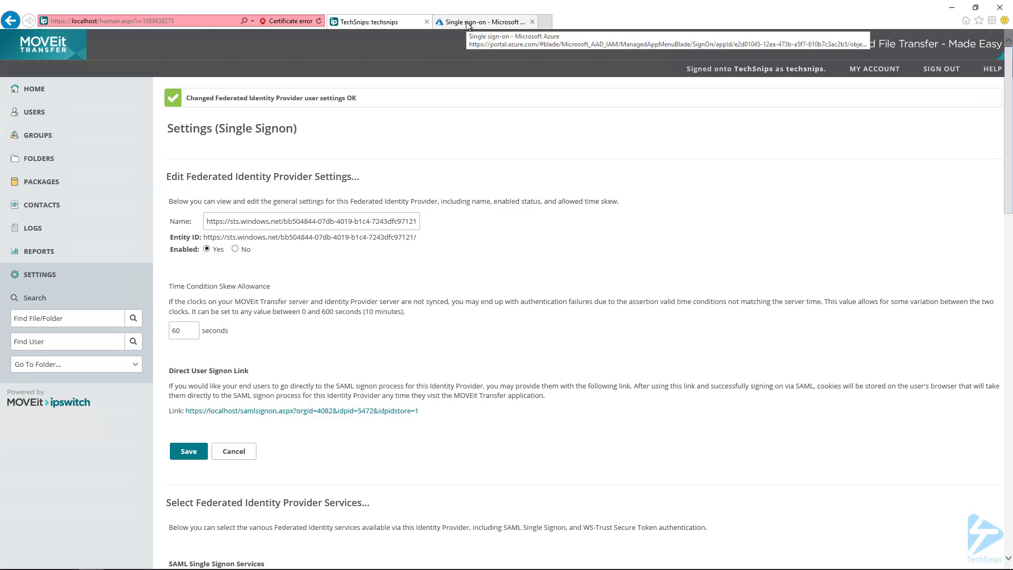
left_click(481, 21)
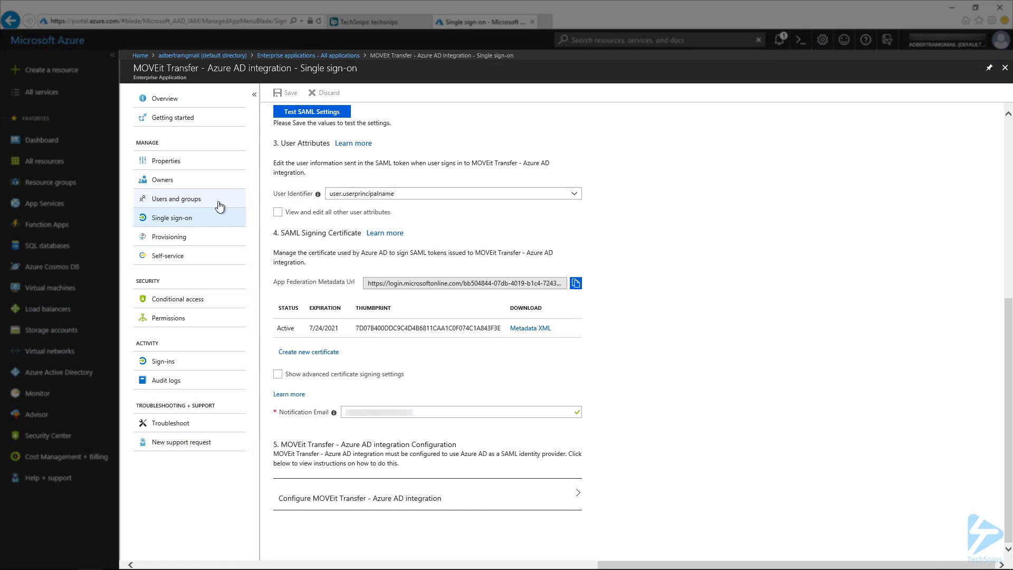
Add a user under Users and groups and assign them to the app.
left_click(176, 198)
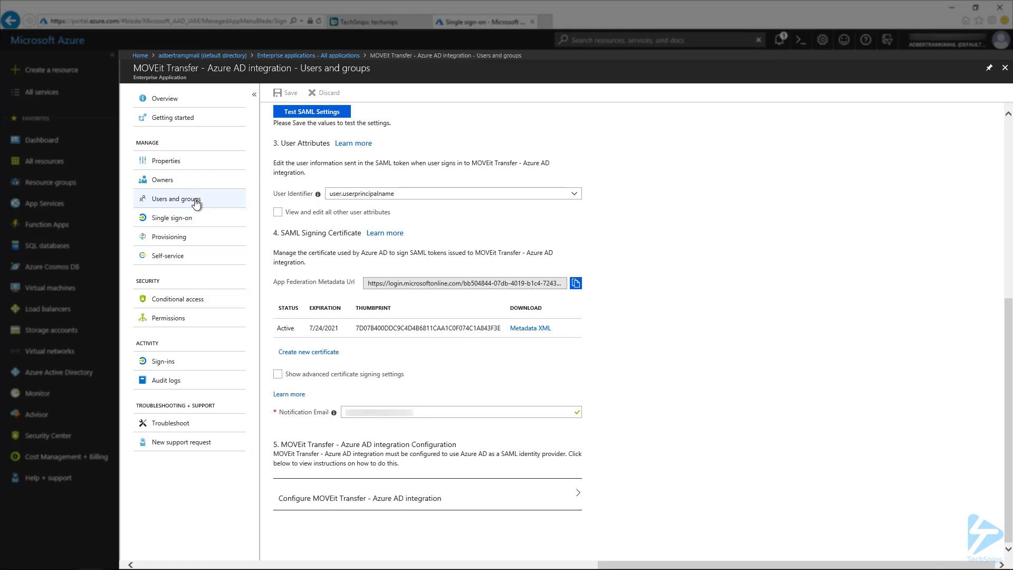
left_click(177, 198)
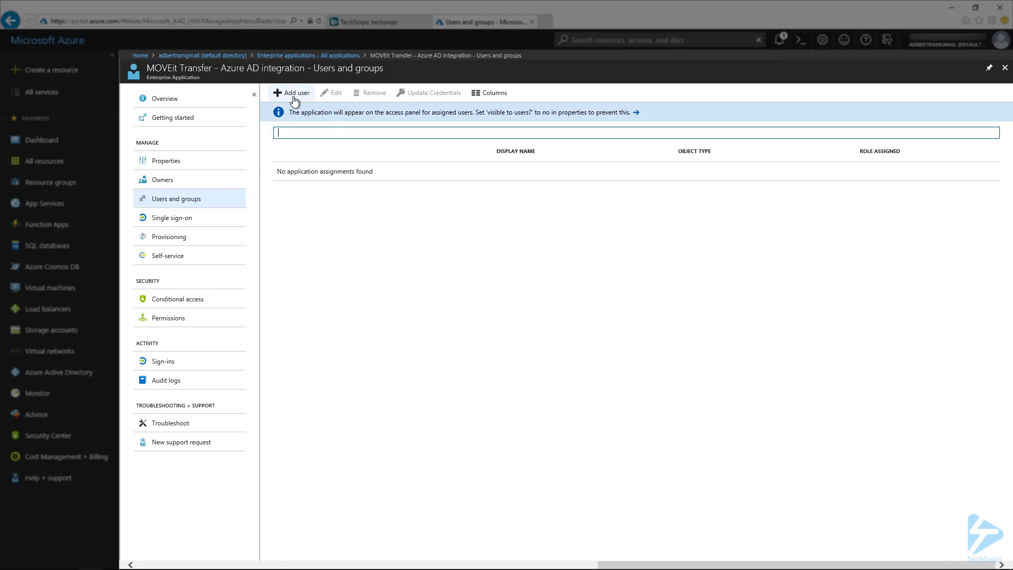
left_click(291, 92)
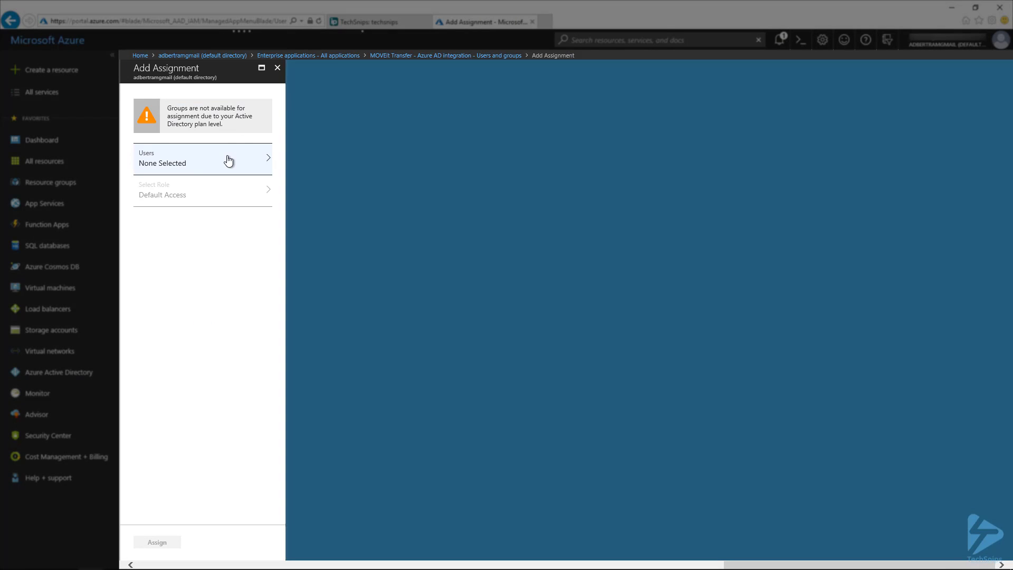
left_click(203, 158)
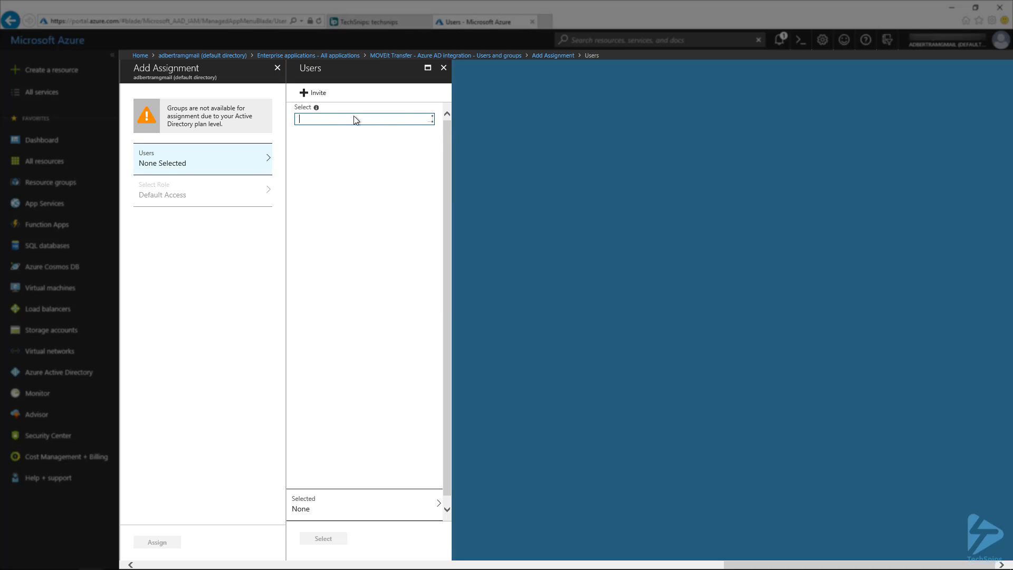
left_click(375, 212)
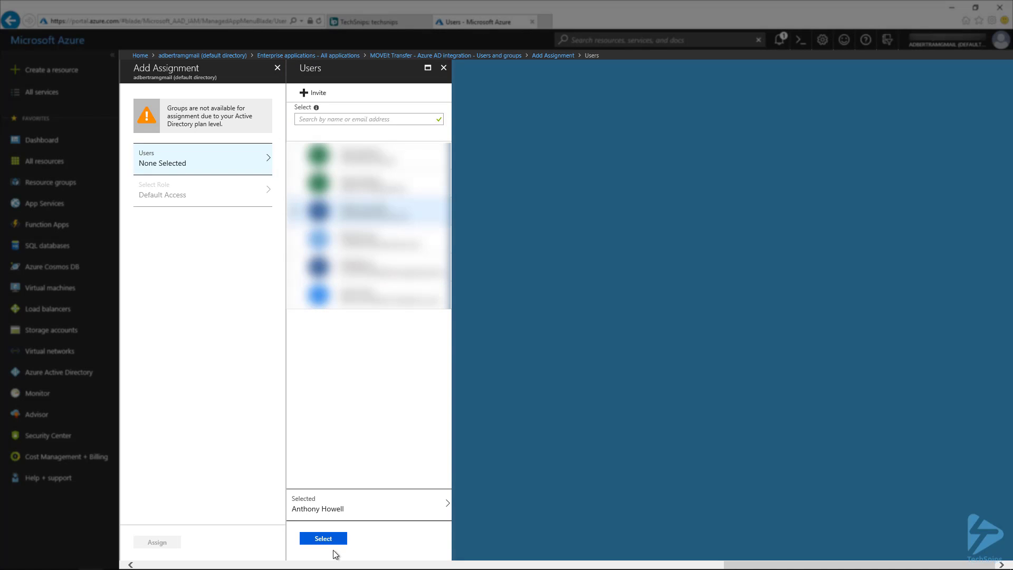
left_click(323, 538)
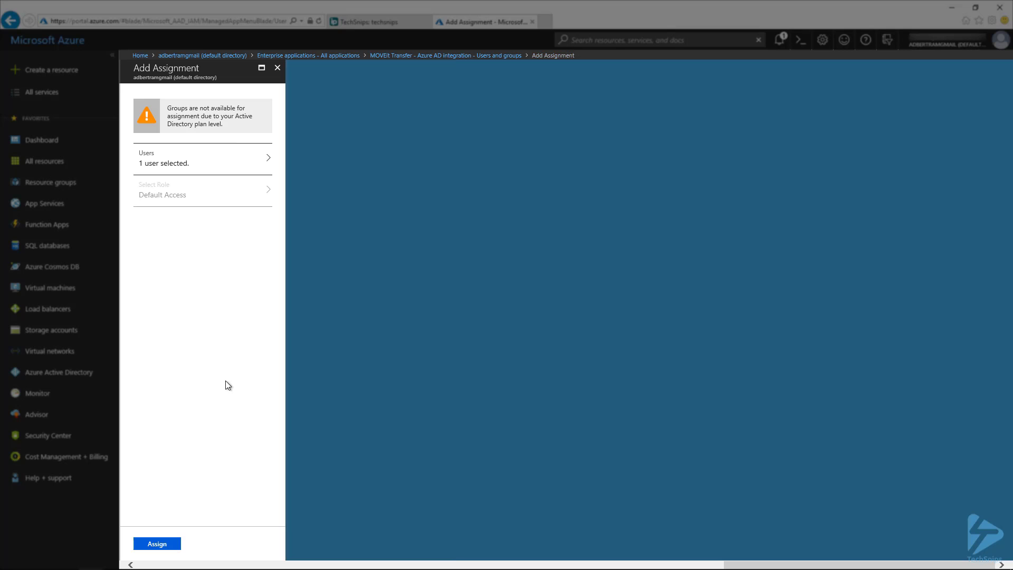
left_click(156, 543)
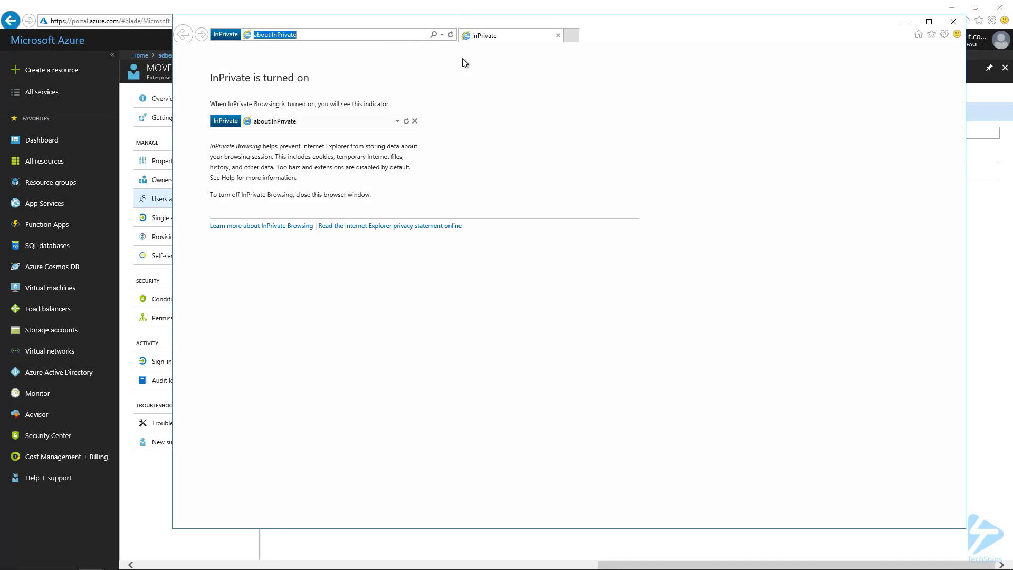
type("https://localhost/")
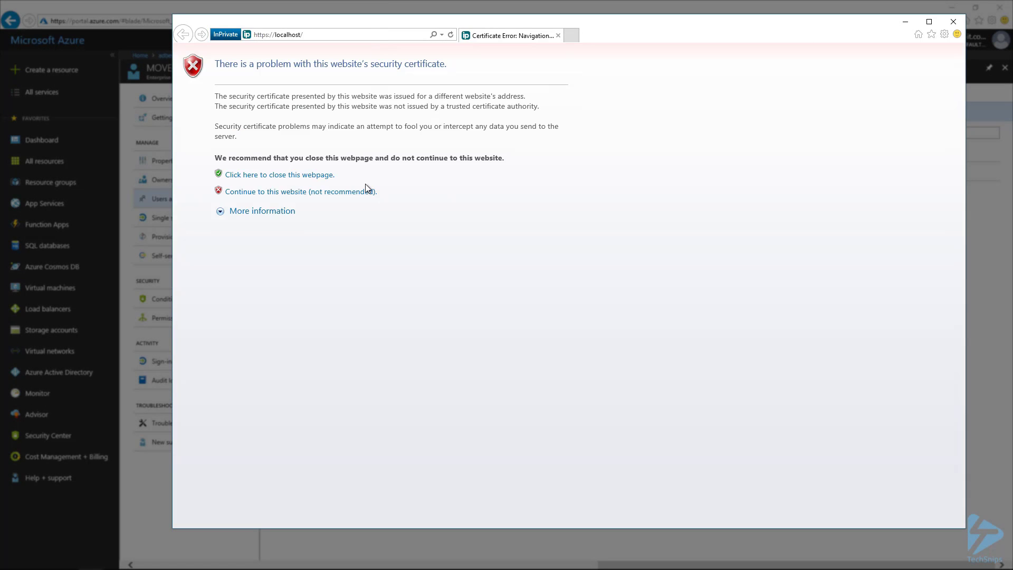
left_click(300, 192)
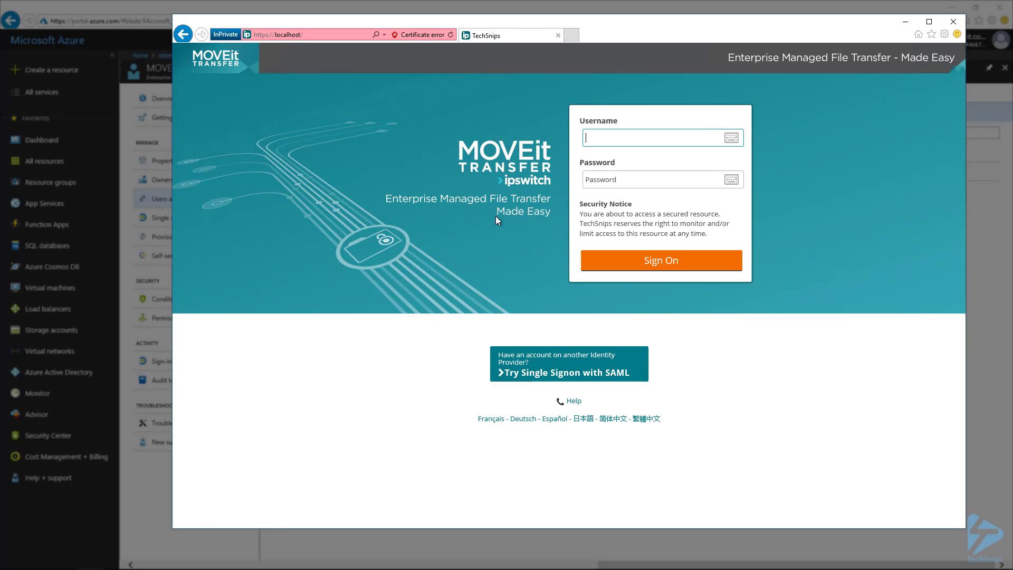
mouse_move(653, 367)
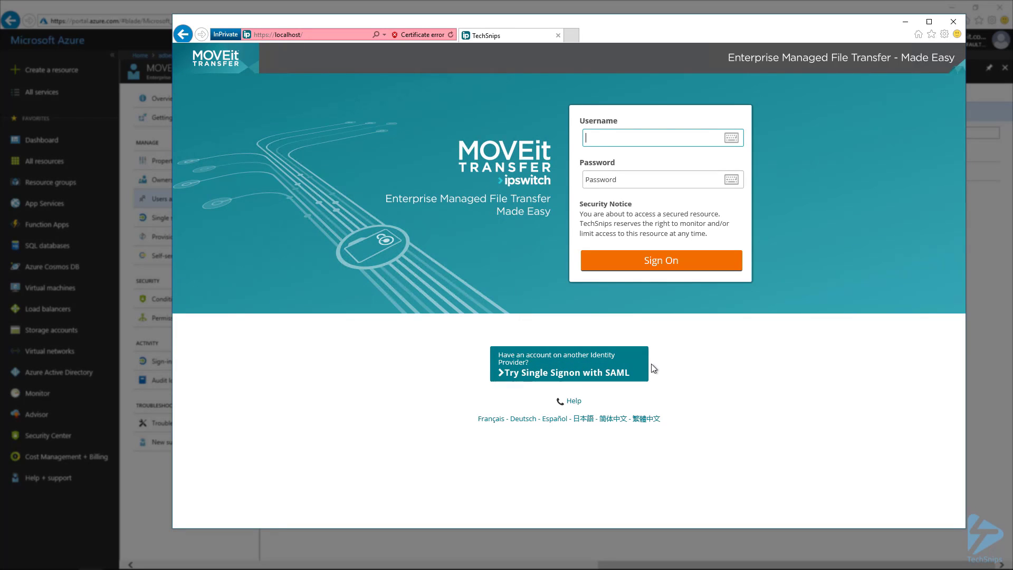
left_click(561, 373)
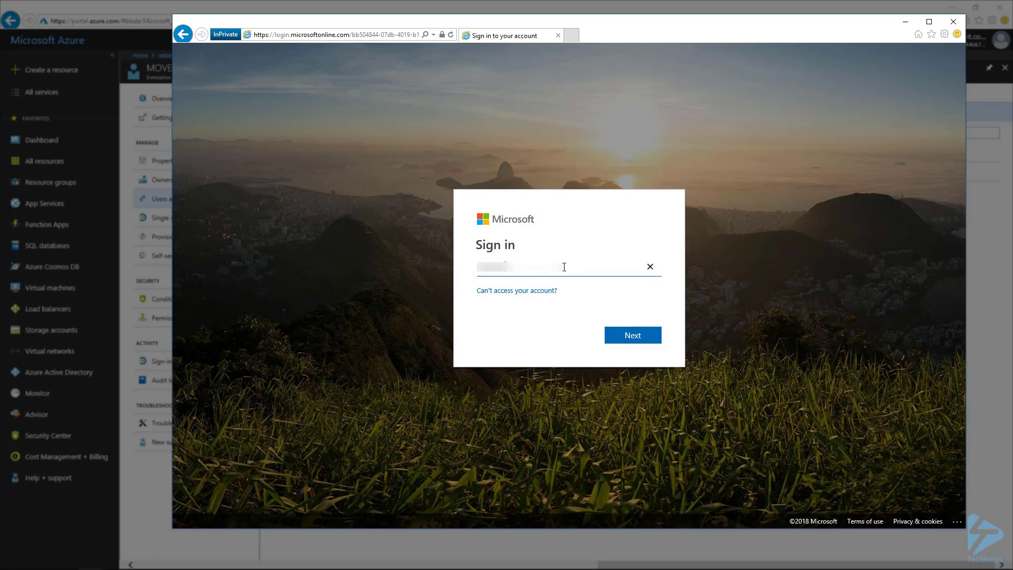
left_click(631, 334)
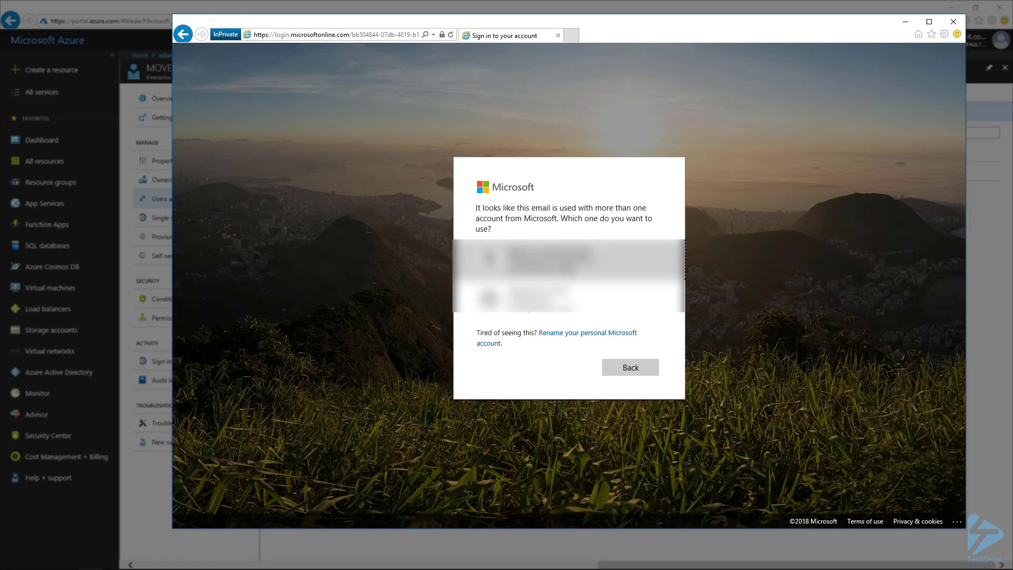
left_click(552, 260)
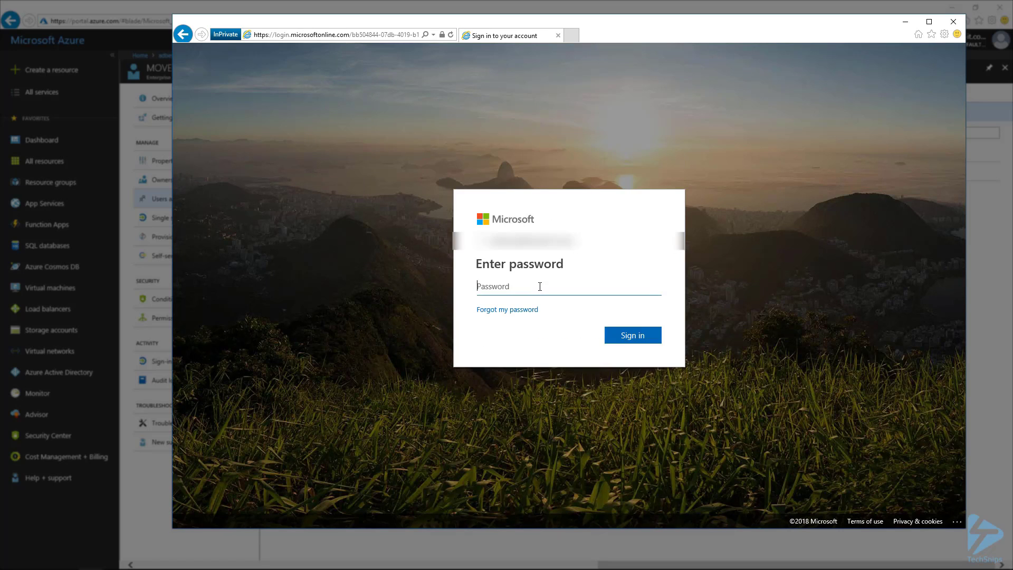
left_click(633, 335)
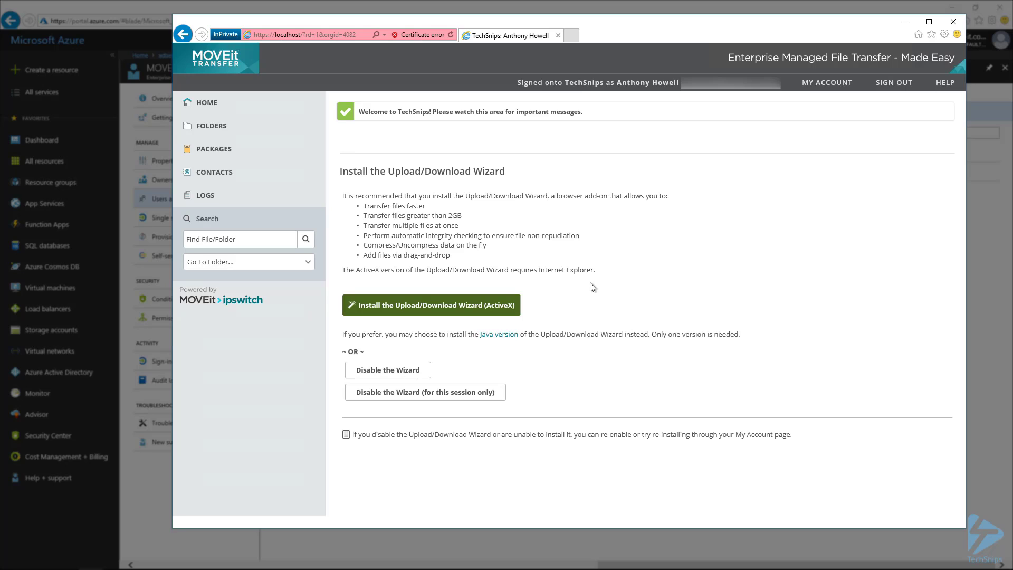
mouse_move(653, 131)
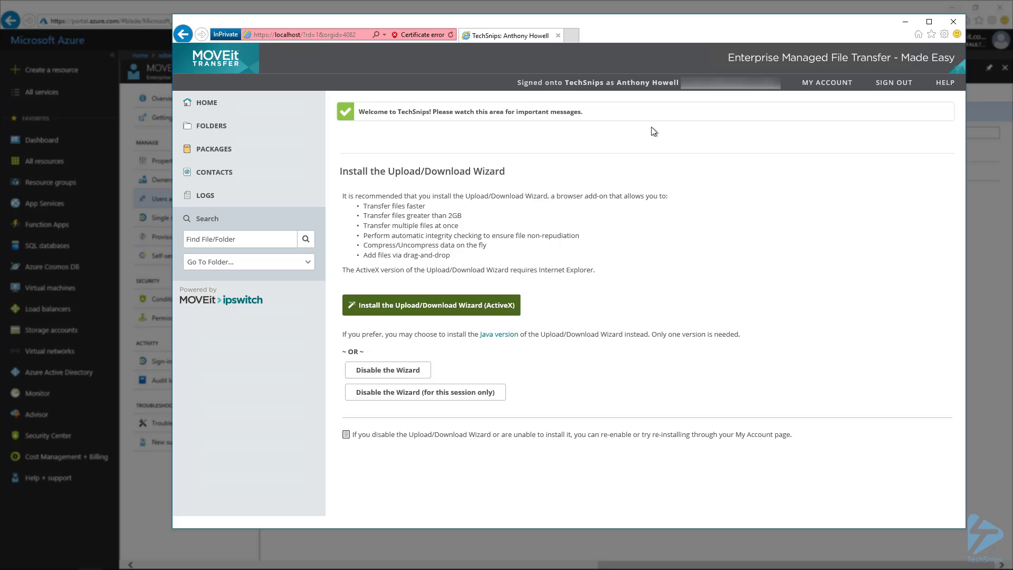
mouse_move(637, 29)
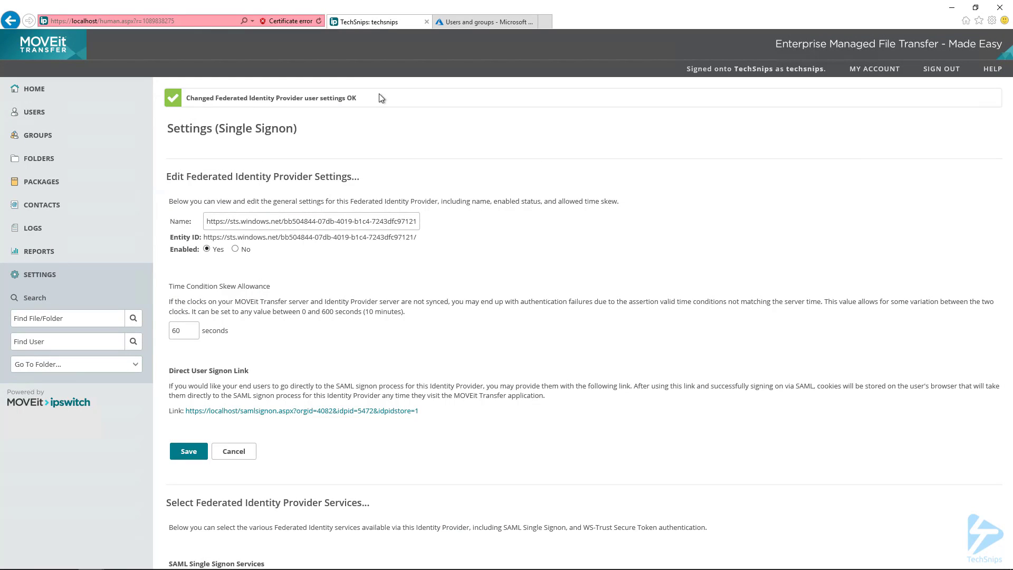
mouse_move(37, 135)
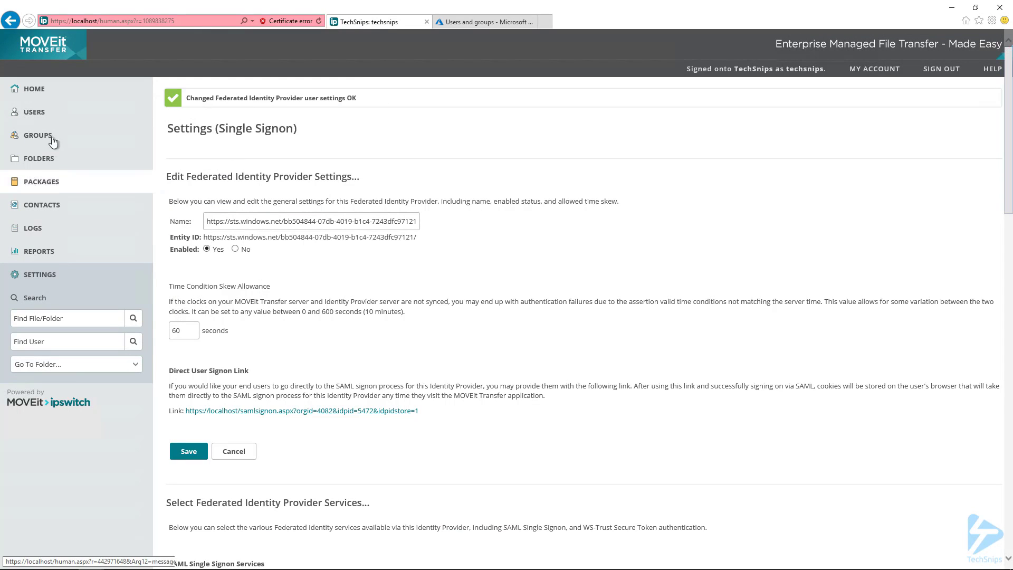
left_click(34, 112)
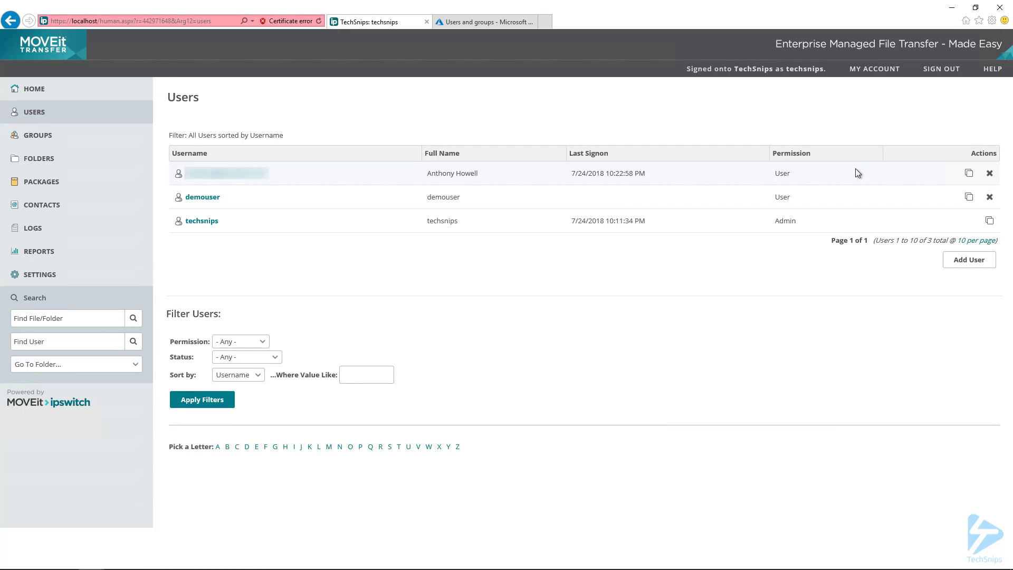
mouse_move(494, 161)
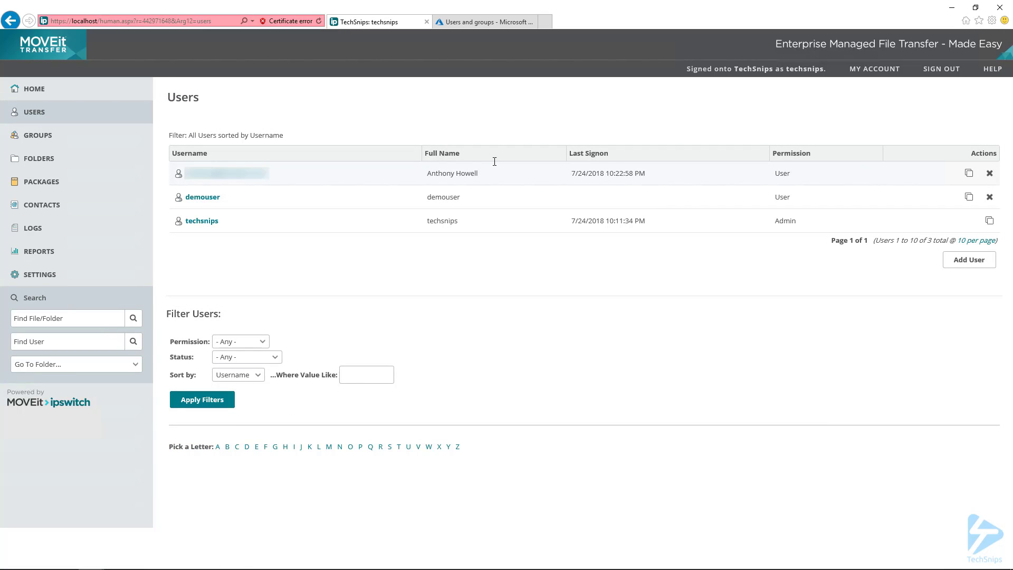